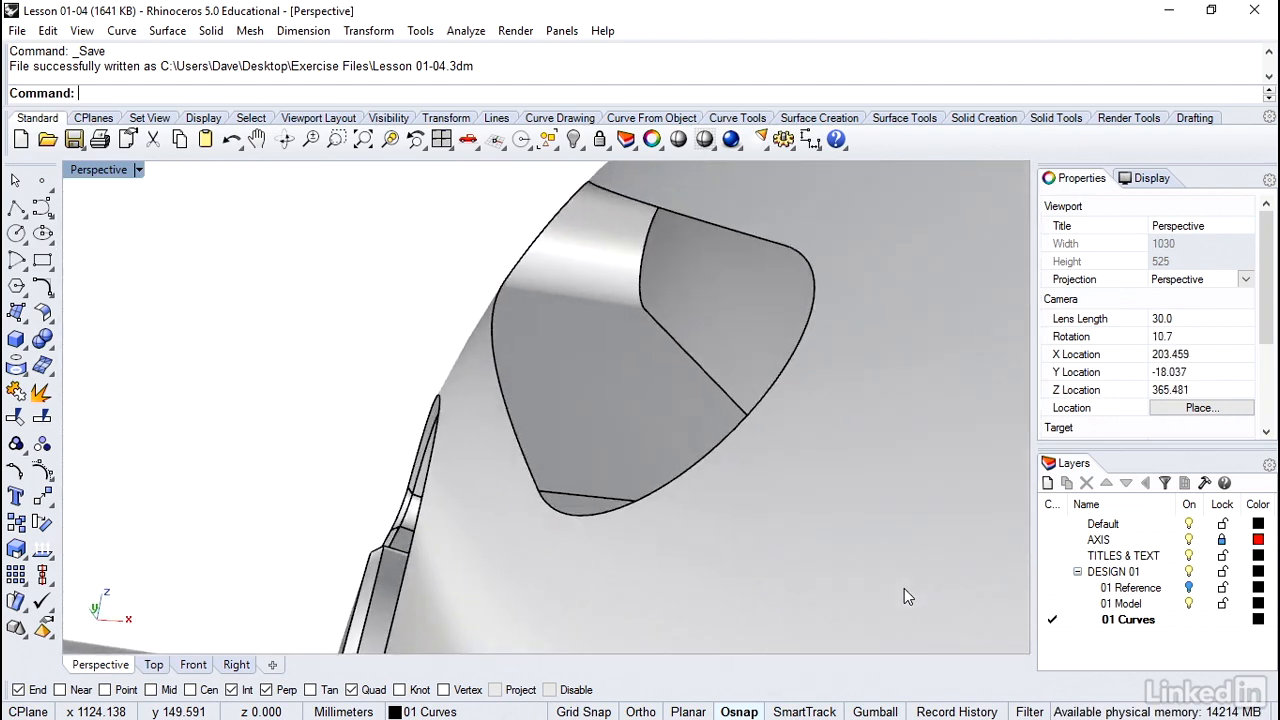
{"action": "mouse_move", "coordinate": [752, 247]}
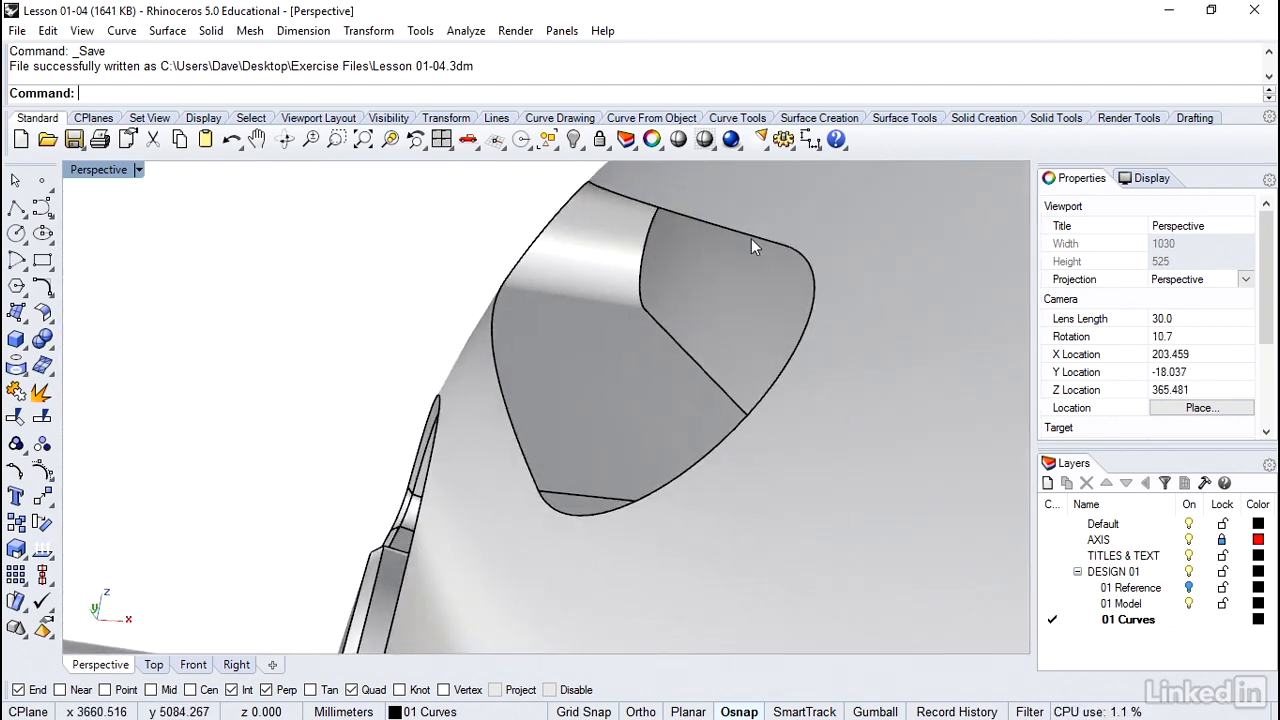
Switch the Perspective viewport's display mode to Ghosted.
{"action": "left_click", "coordinate": [137, 169]}
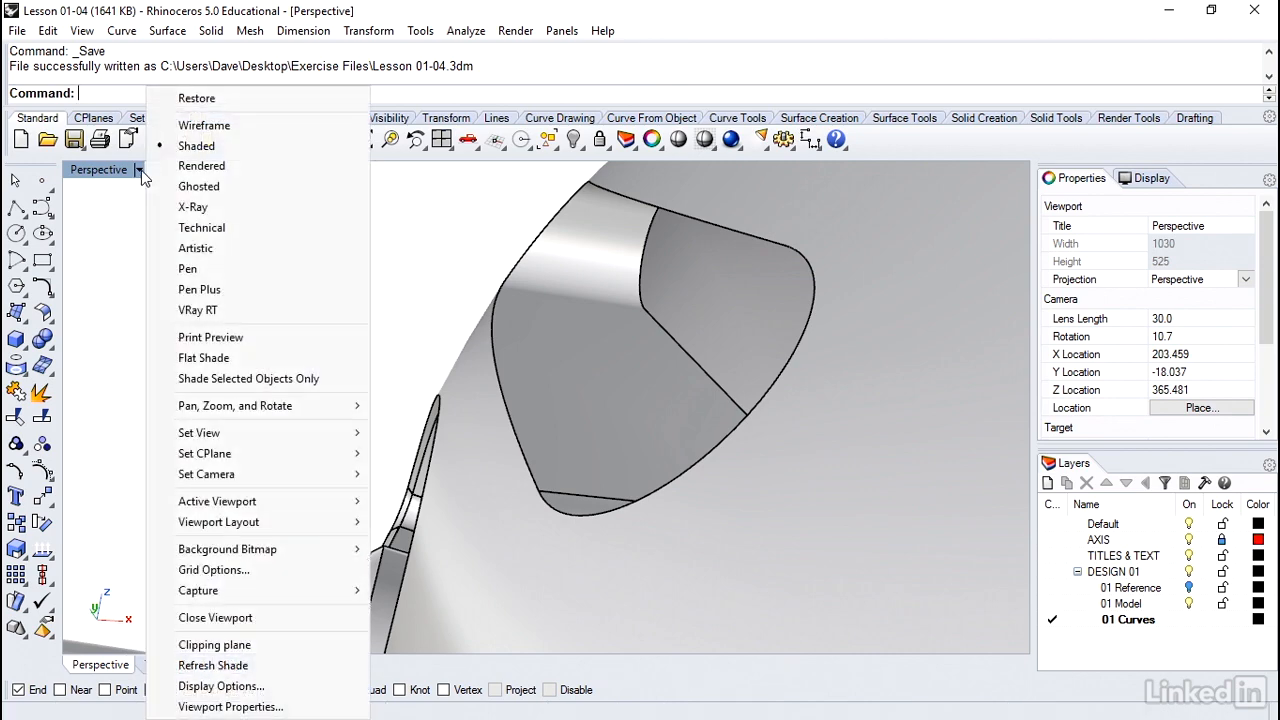
{"action": "left_click", "coordinate": [198, 186]}
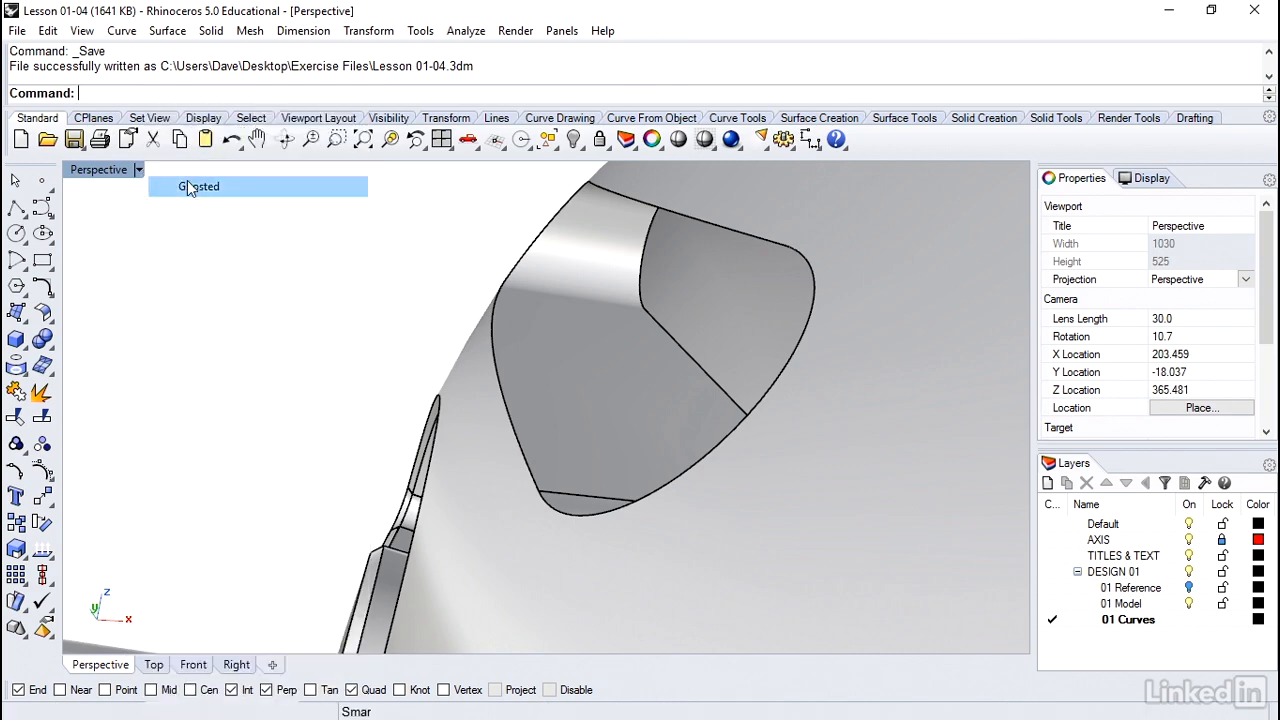
{"action": "left_click", "coordinate": [200, 186]}
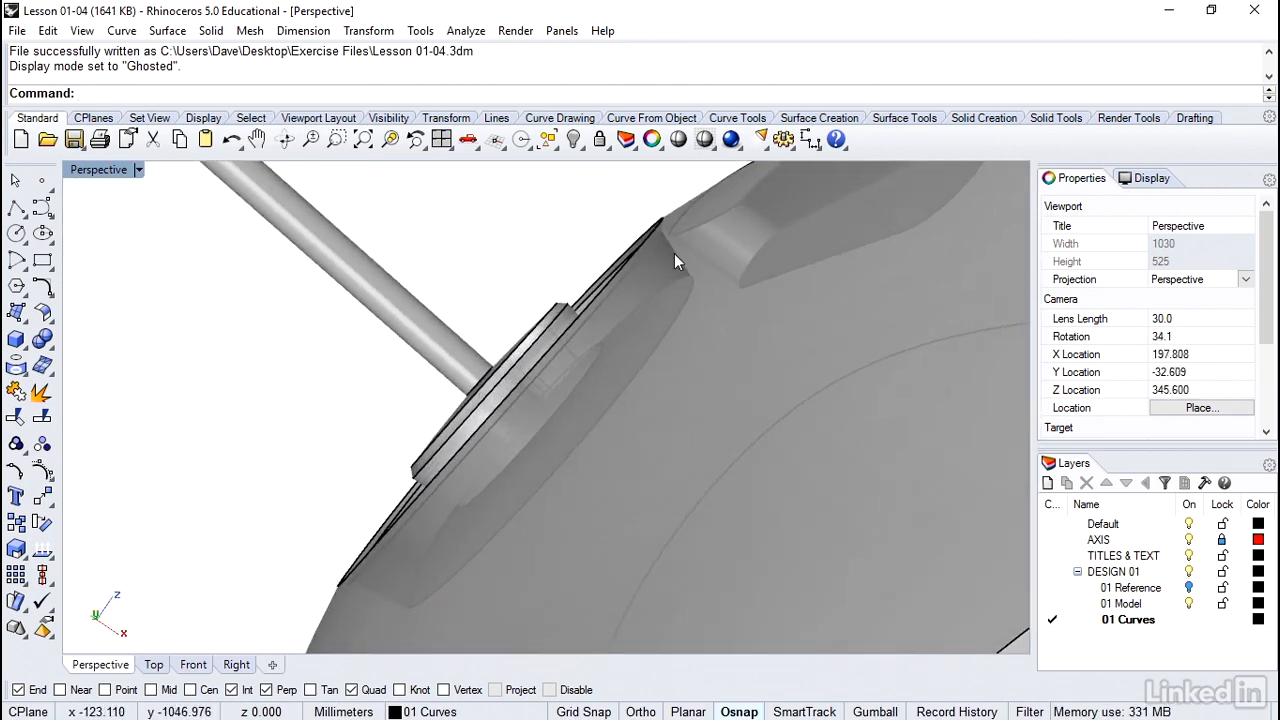
Orbit the Perspective view around the C-shaped design curves.
{"action": "left_click_drag", "start_coordinate": [675, 260], "coordinate": [437, 413]}
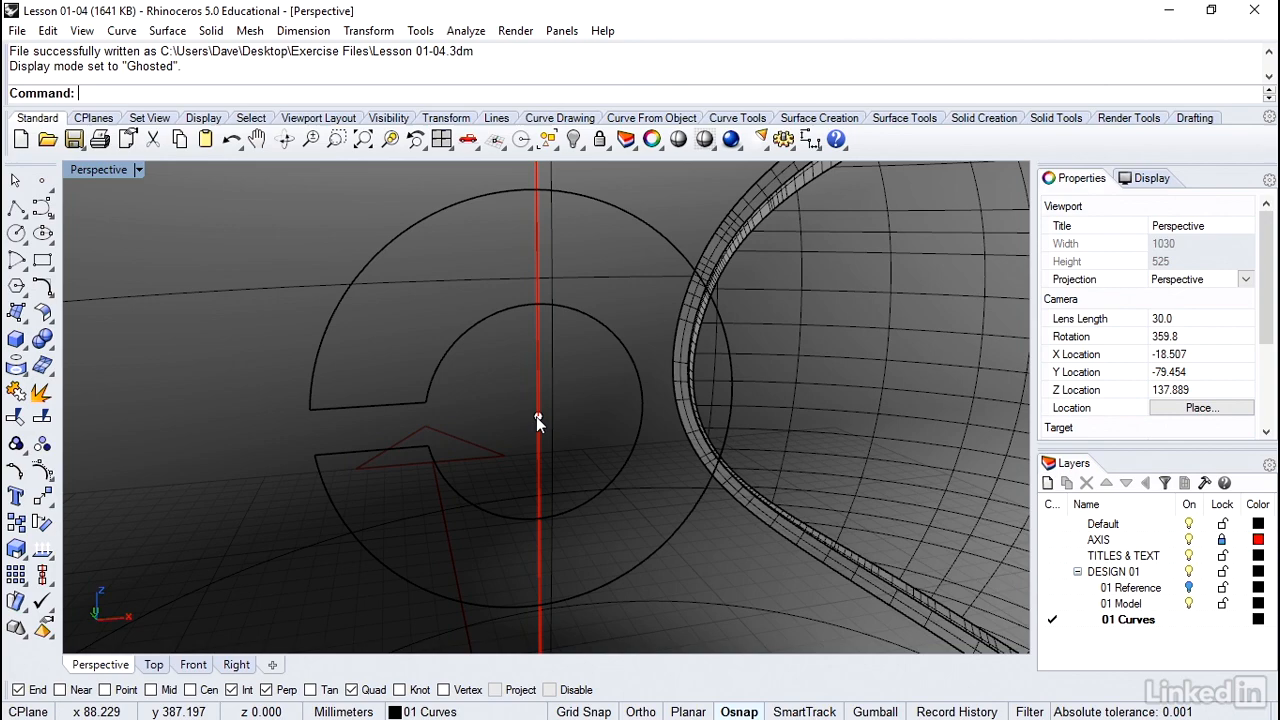
{"action": "mouse_move", "coordinate": [92, 180]}
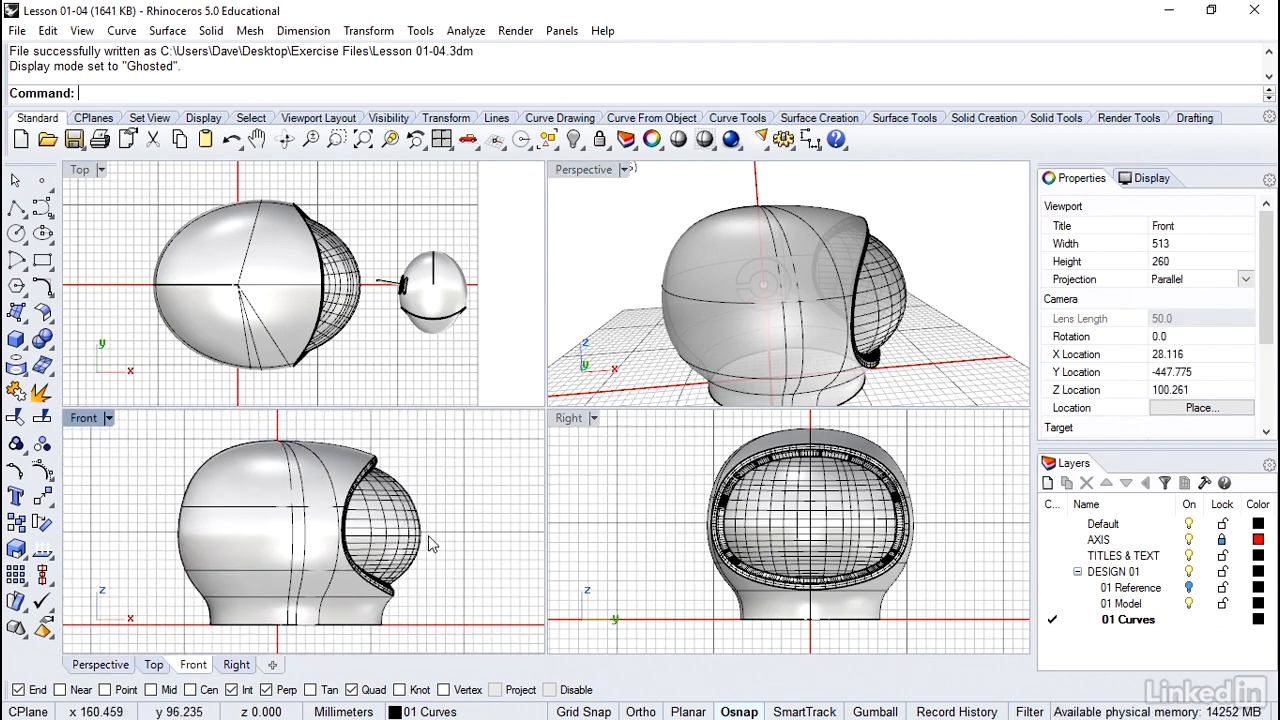
{"action": "mouse_move", "coordinate": [275, 465]}
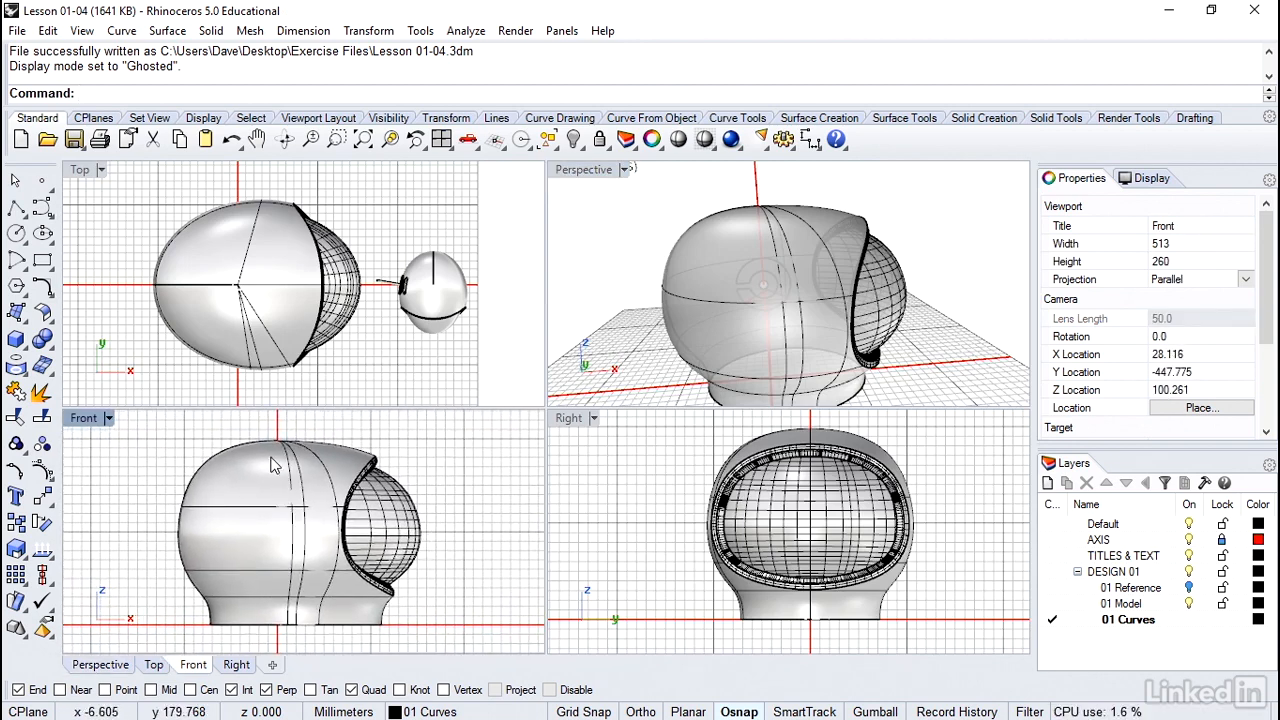
Set Front to Wireframe, select the C curves, and start projecting them onto the helmet.
{"action": "left_click", "coordinate": [103, 418]}
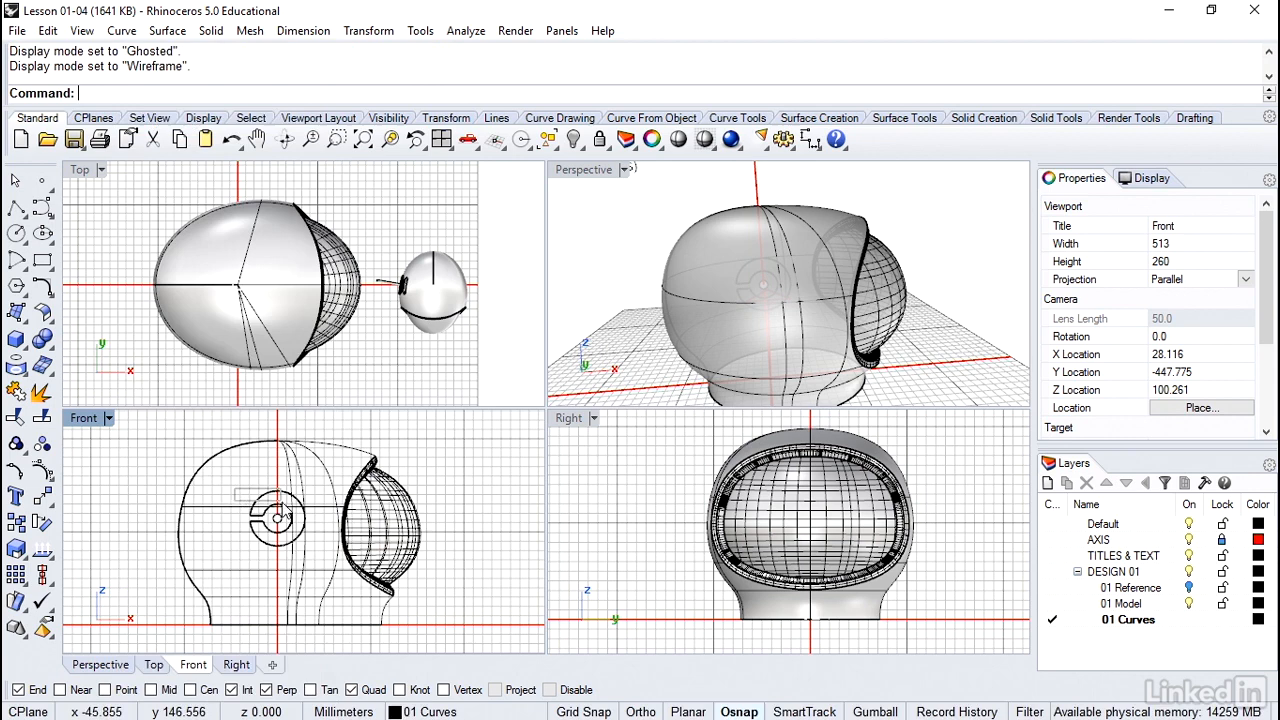
{"action": "left_click", "coordinate": [280, 516]}
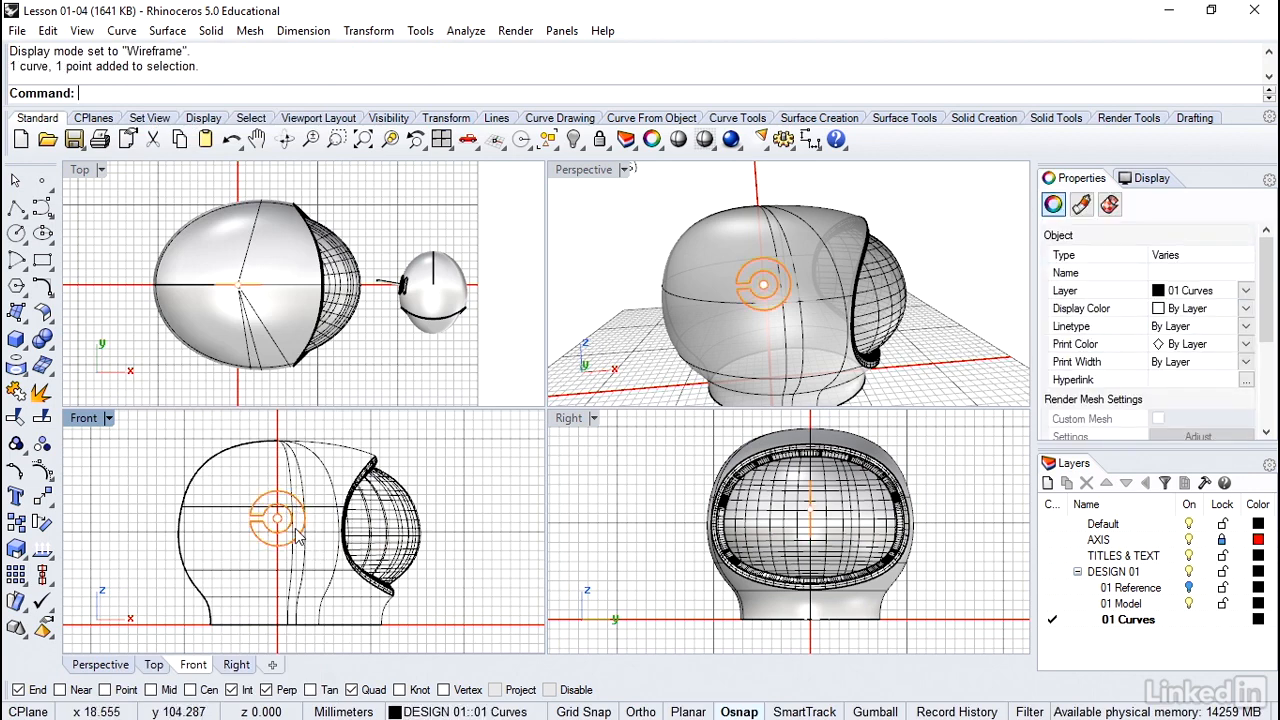
{"action": "mouse_move", "coordinate": [276, 521]}
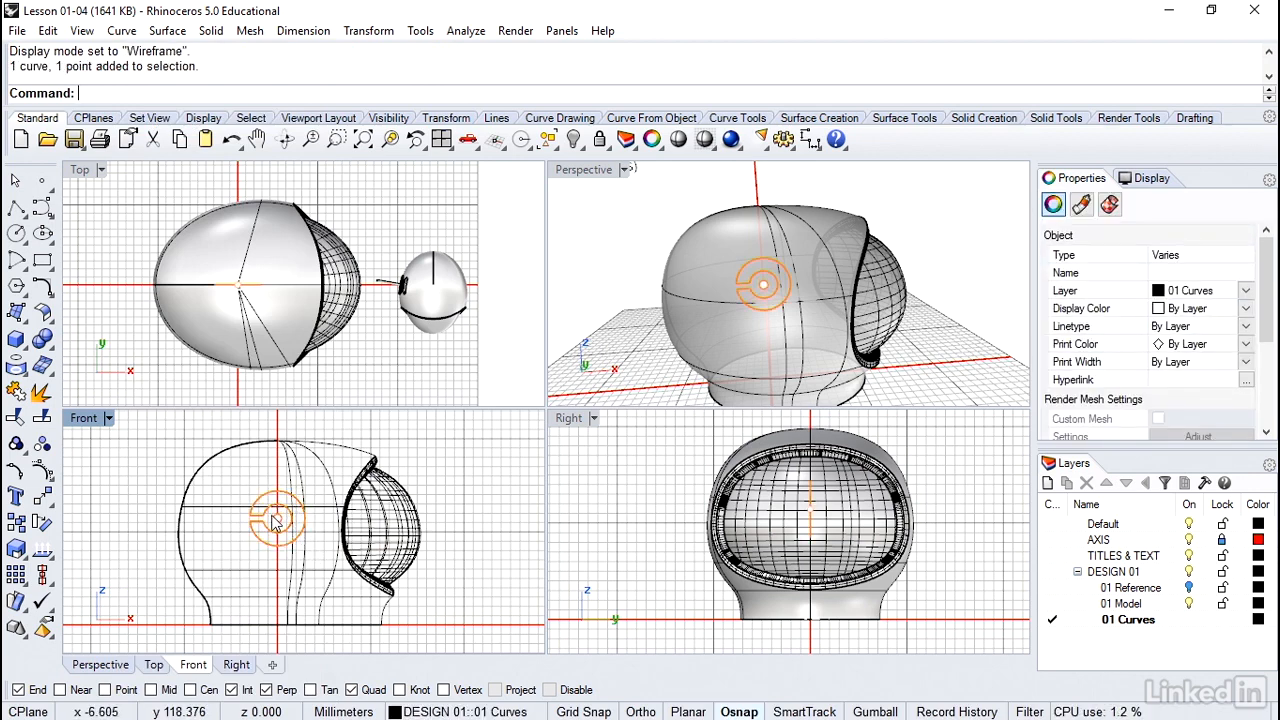
{"action": "mouse_move", "coordinate": [121, 30]}
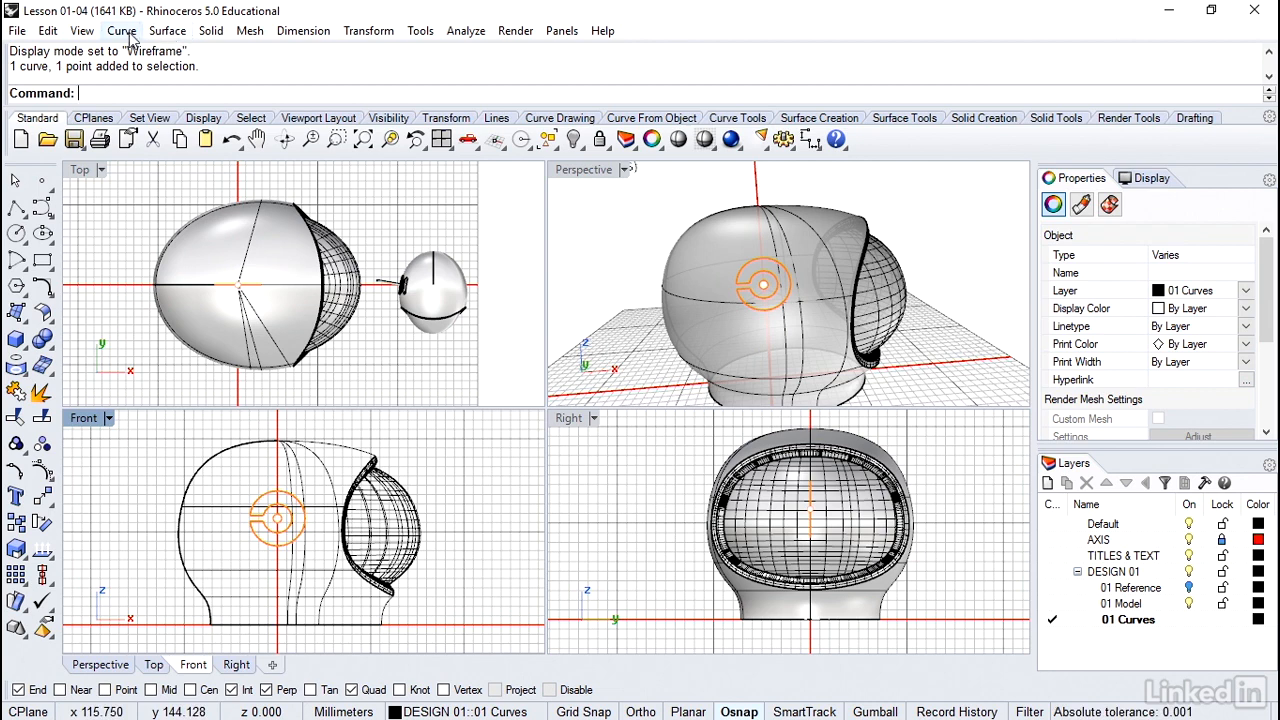
{"action": "left_click", "coordinate": [121, 30]}
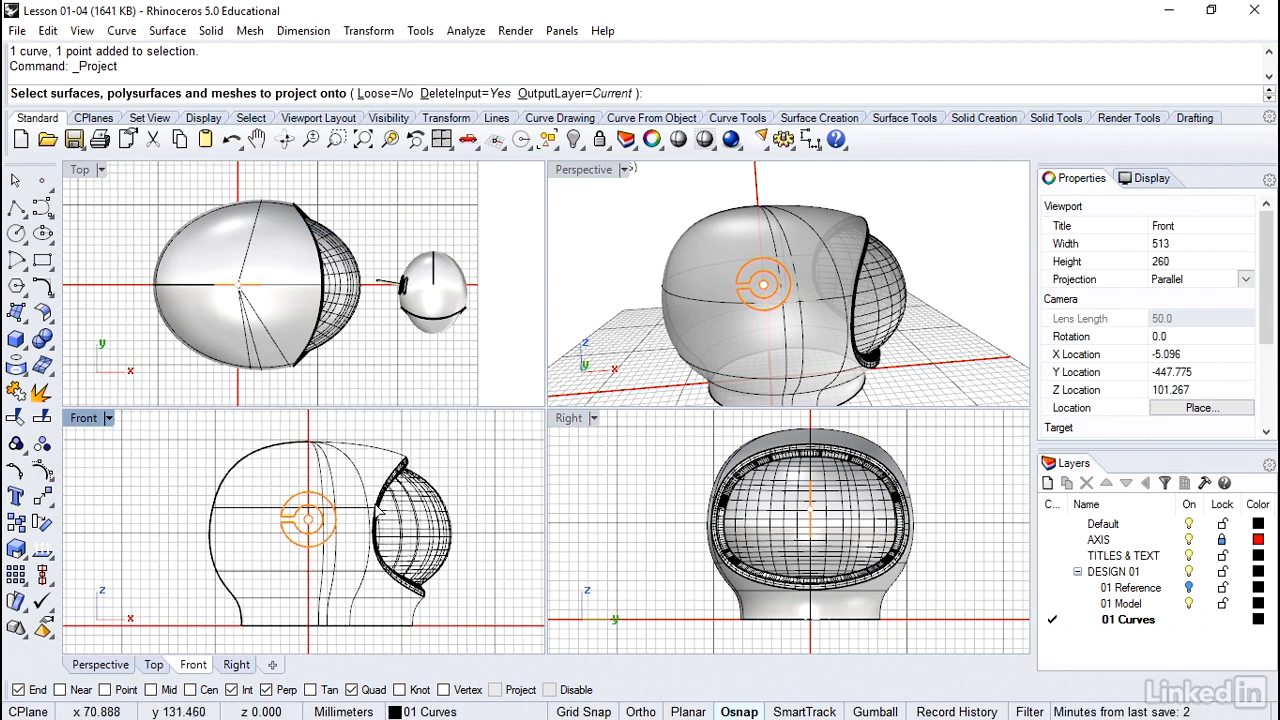
{"action": "mouse_move", "coordinate": [136, 481]}
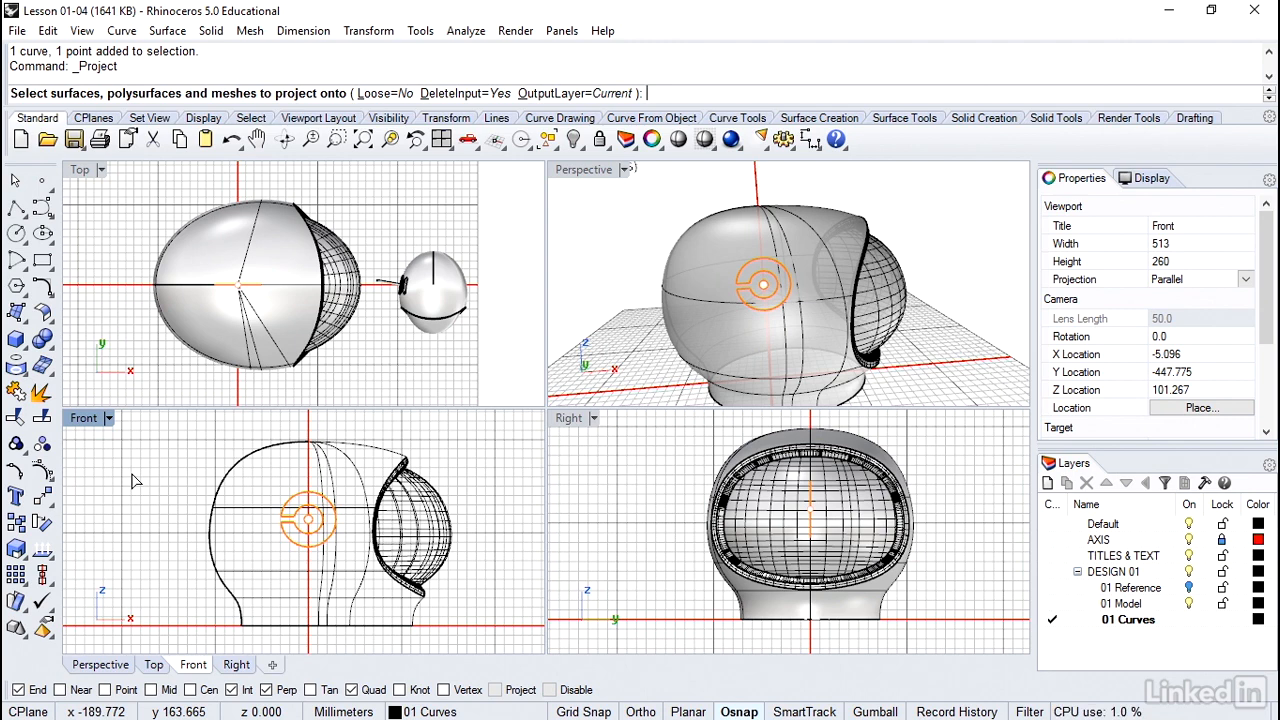
{"action": "mouse_move", "coordinate": [345, 515]}
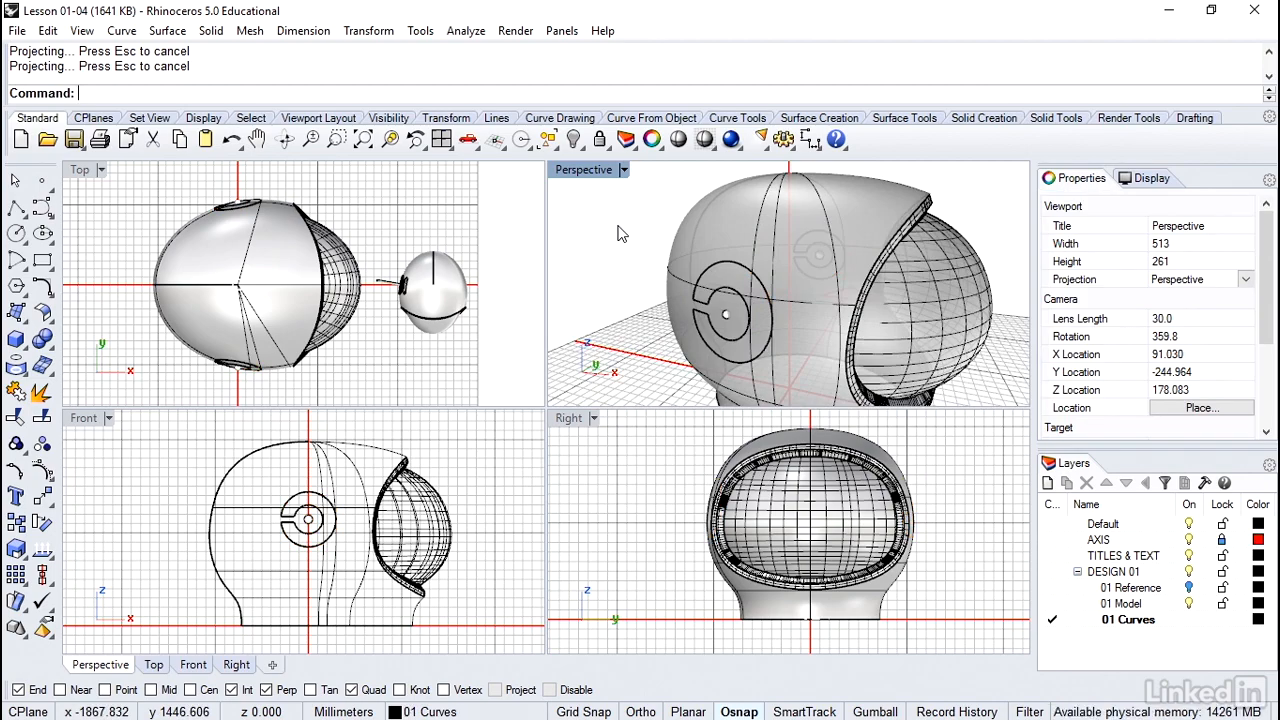
{"action": "mouse_move", "coordinate": [588, 175]}
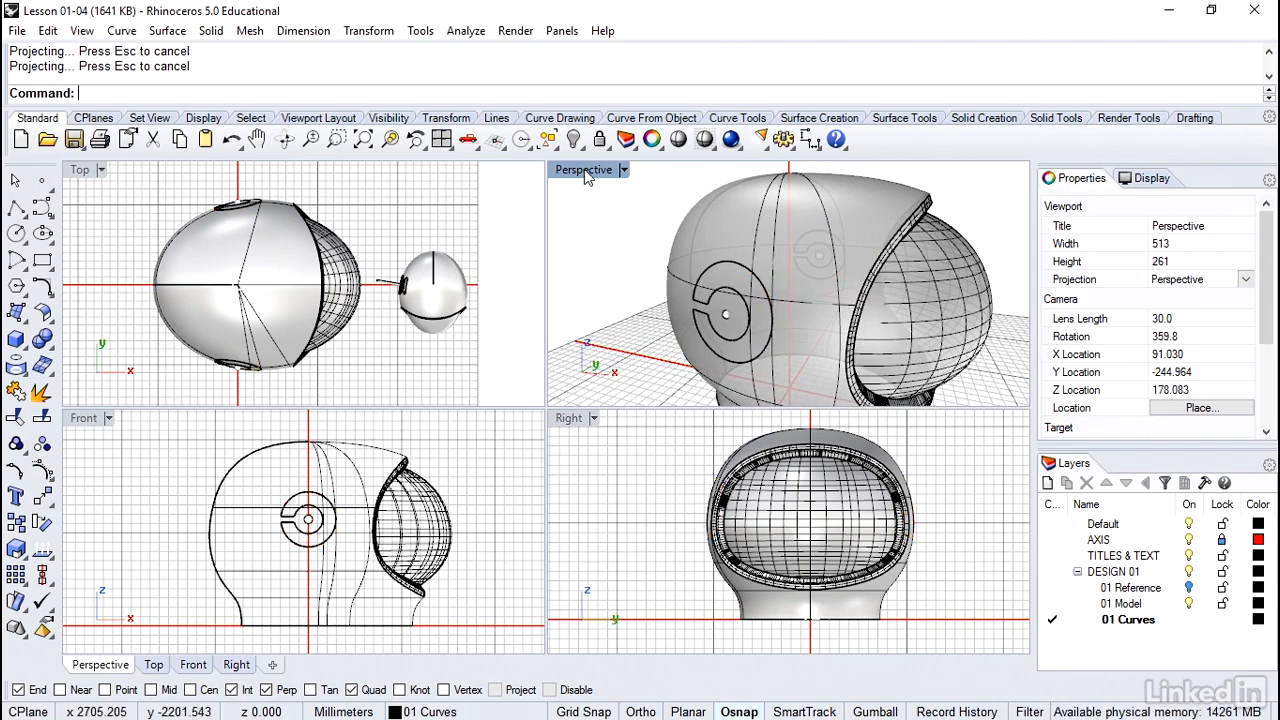
Maximize the Perspective view in Shaded mode and orbit to the projected C curves.
{"action": "double_click", "coordinate": [583, 169]}
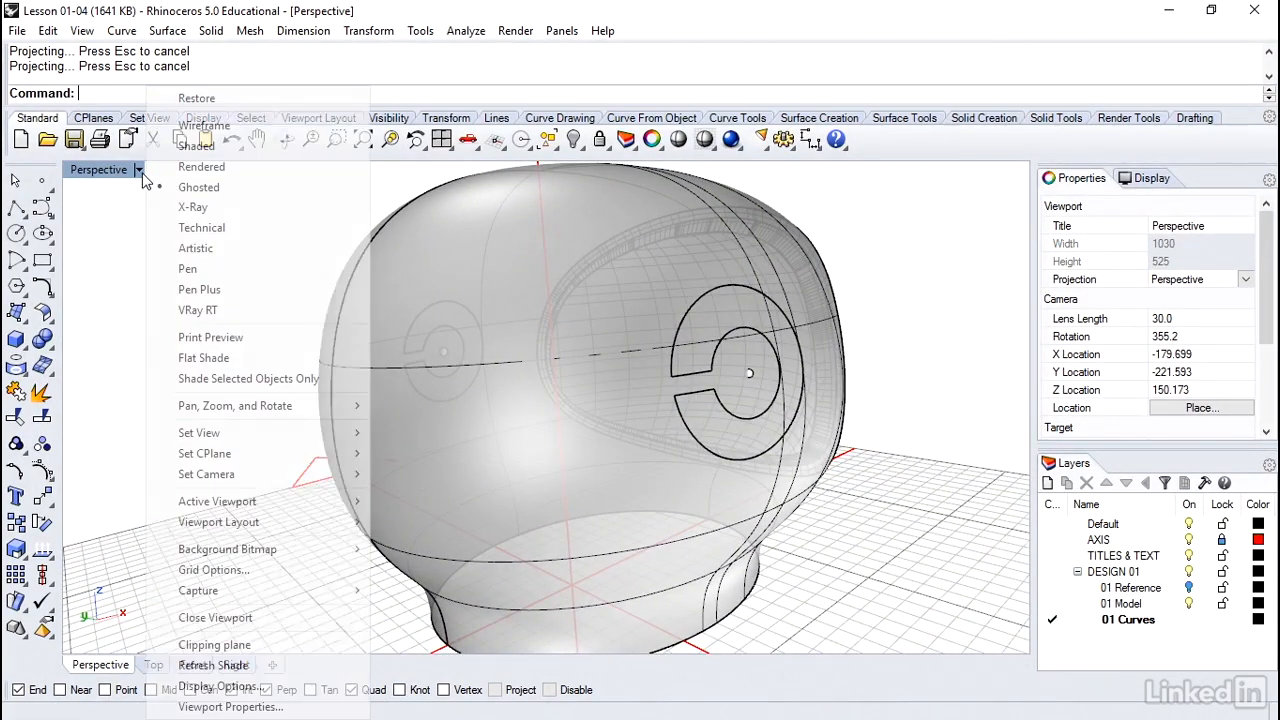
{"action": "left_click", "coordinate": [197, 144]}
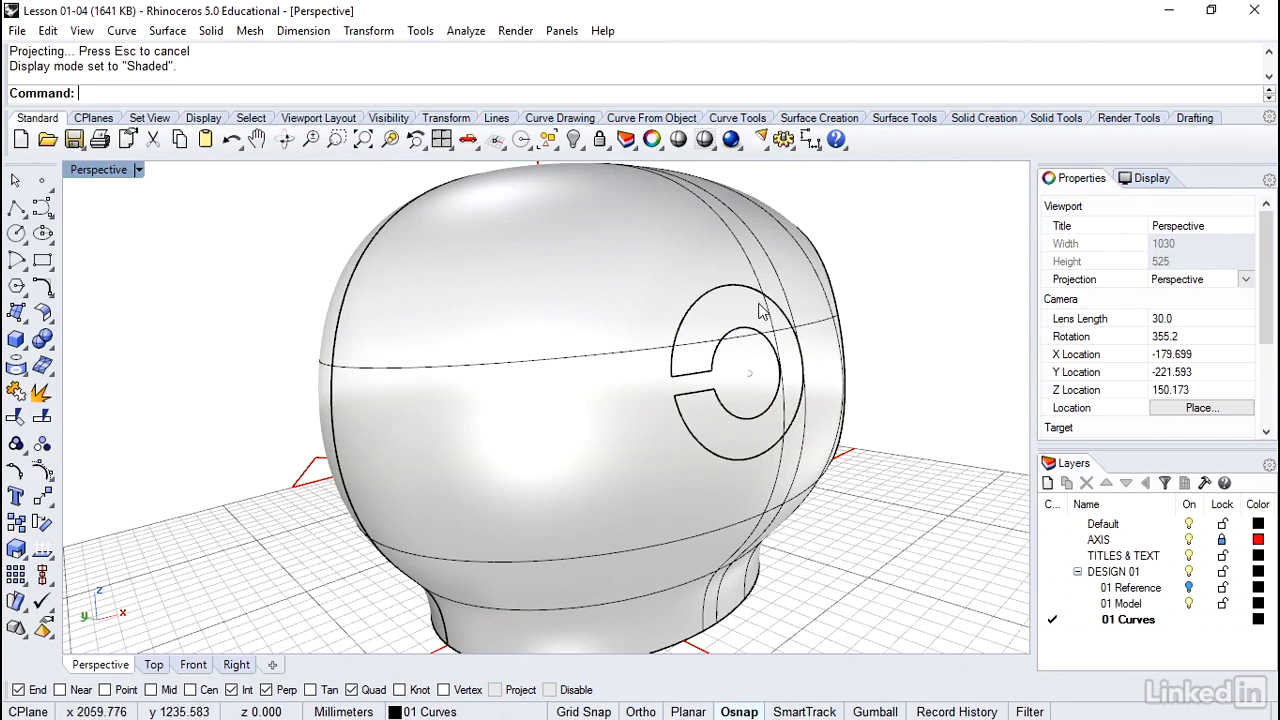
{"action": "mouse_move", "coordinate": [970, 372]}
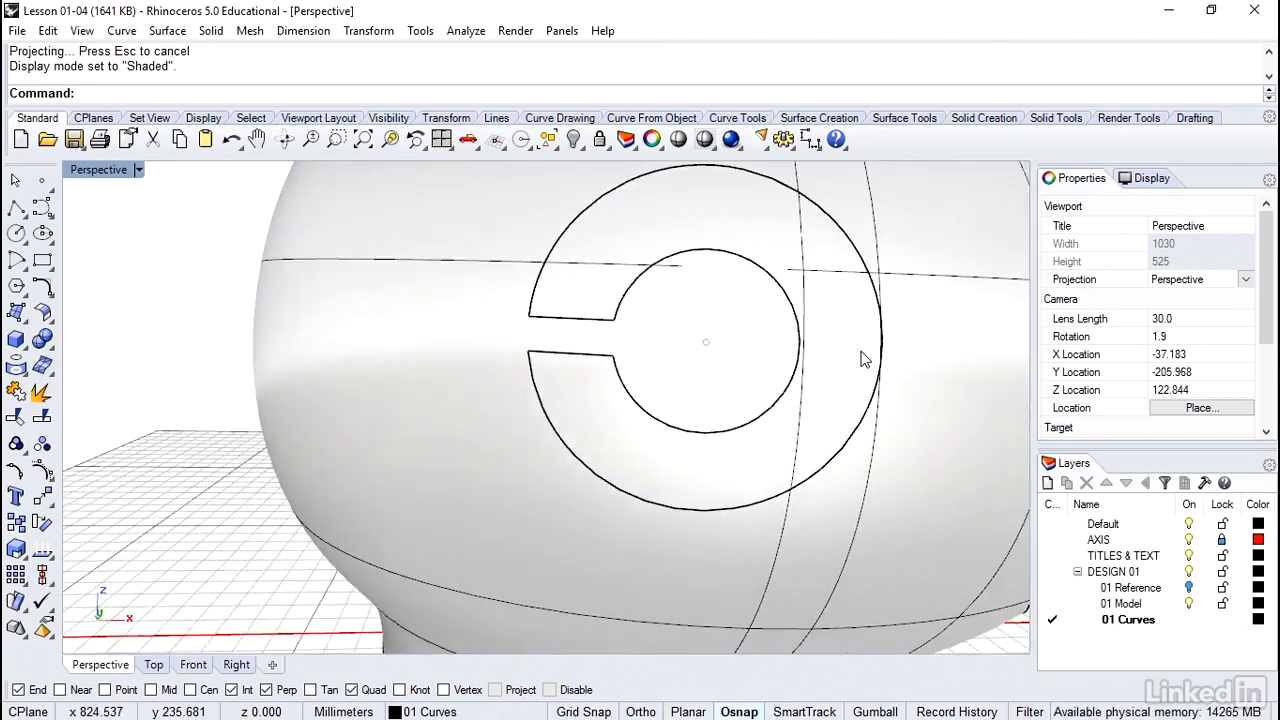
{"action": "left_click_drag", "start_coordinate": [865, 358], "coordinate": [690, 310]}
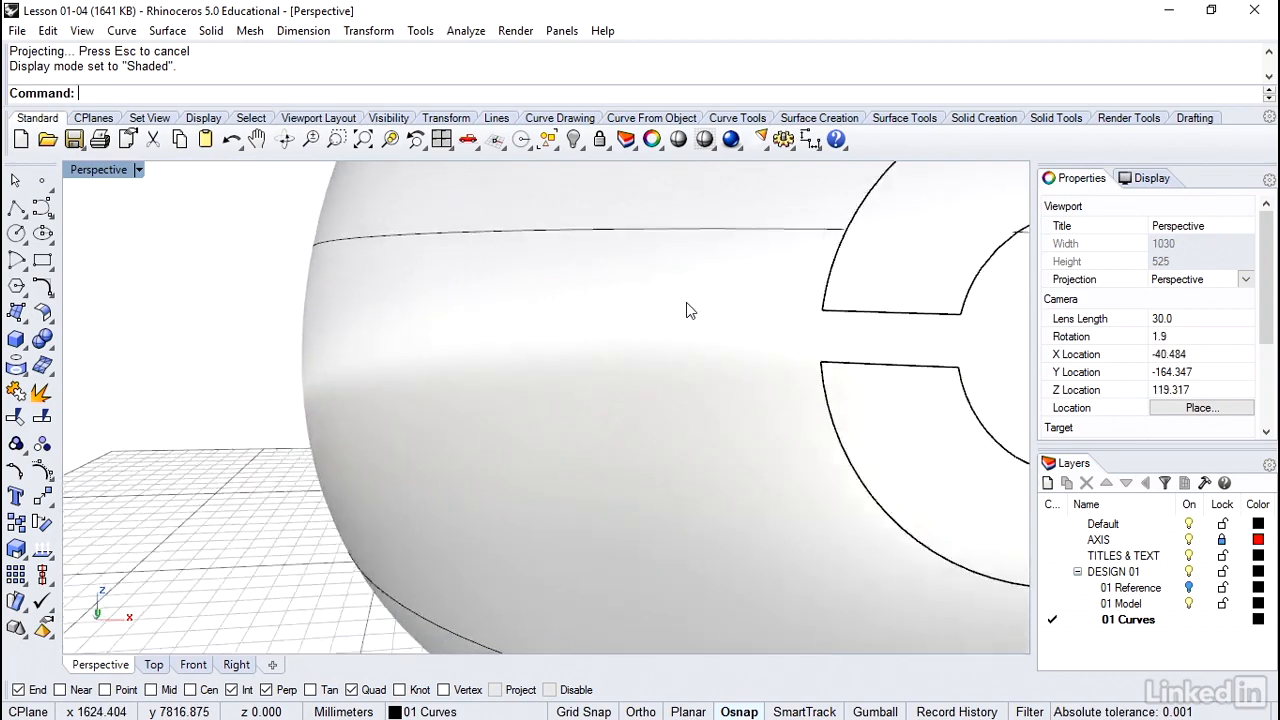
{"action": "left_click_drag", "start_coordinate": [690, 310], "coordinate": [765, 328]}
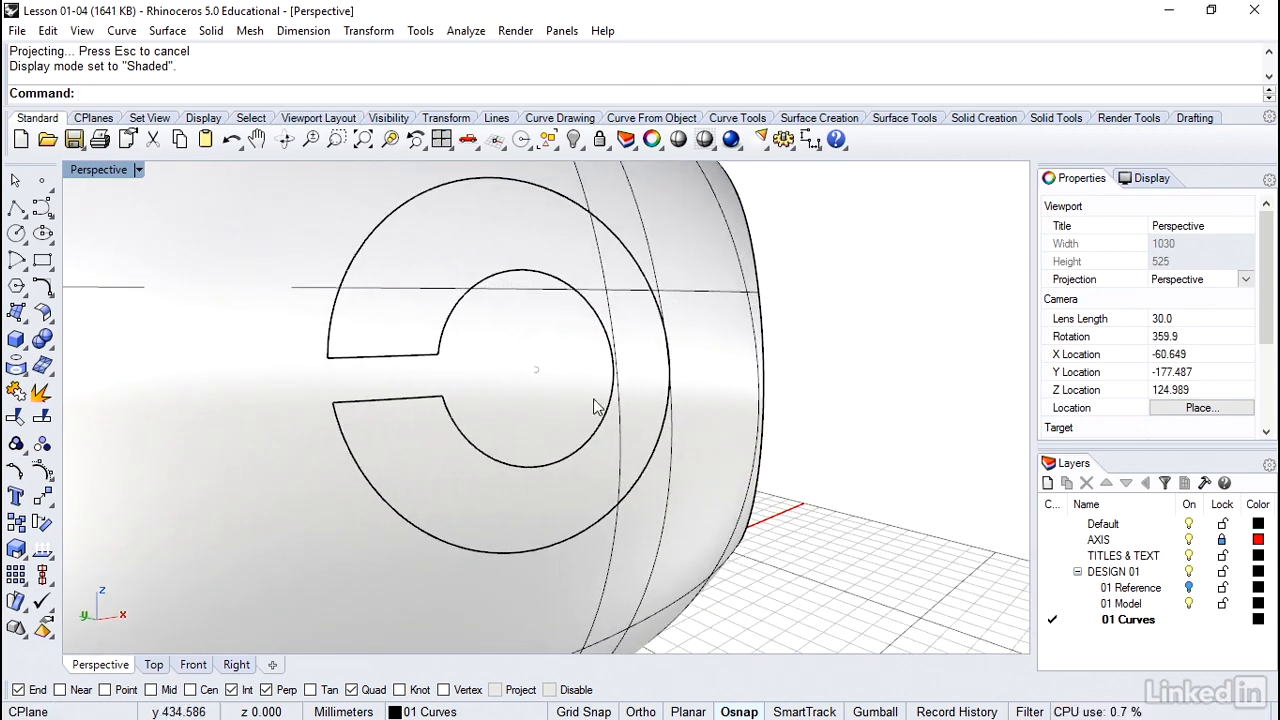
{"action": "mouse_move", "coordinate": [475, 420]}
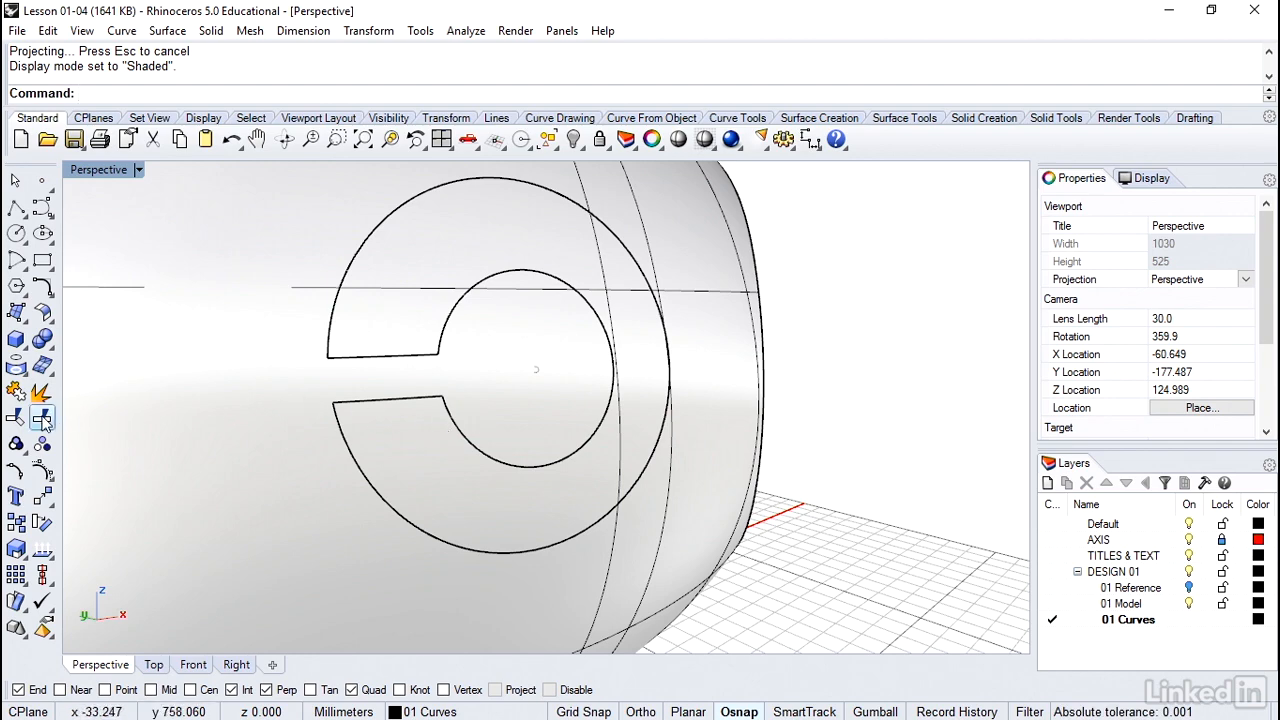
Split the helmet surface using the projected C-shaped curves as cutters.
{"action": "left_click", "coordinate": [42, 417]}
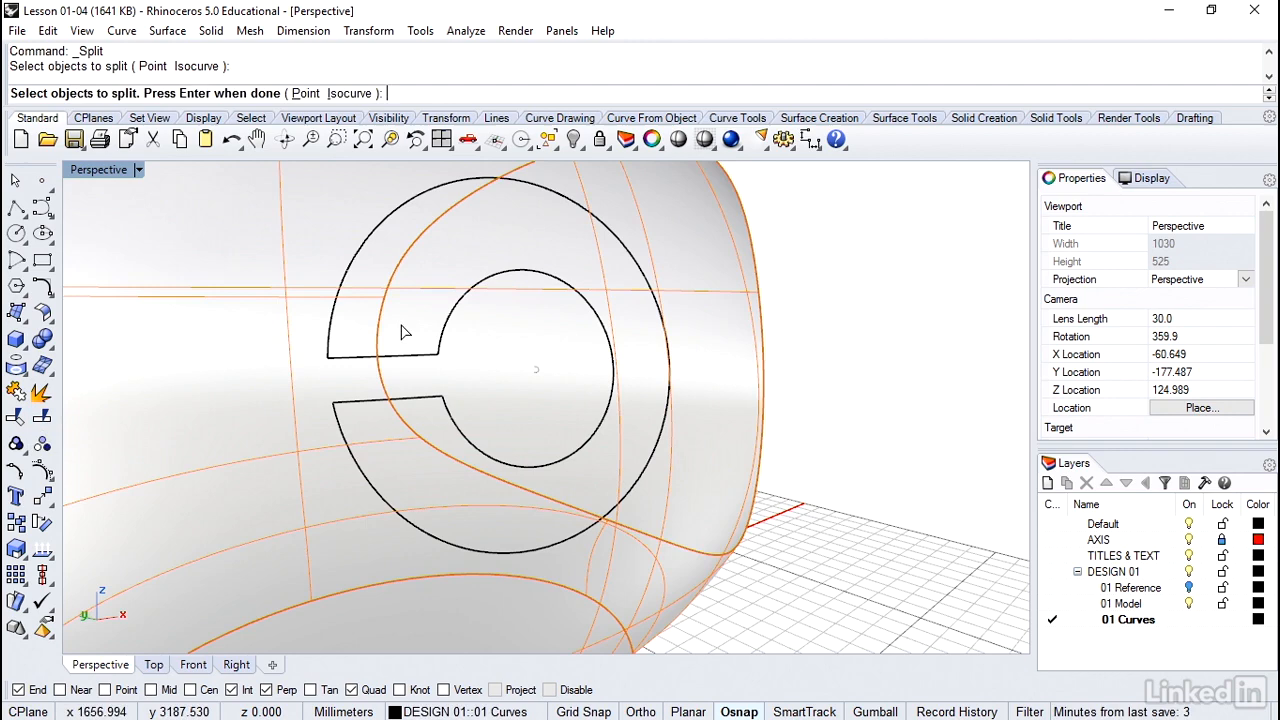
{"action": "left_click", "coordinate": [405, 350]}
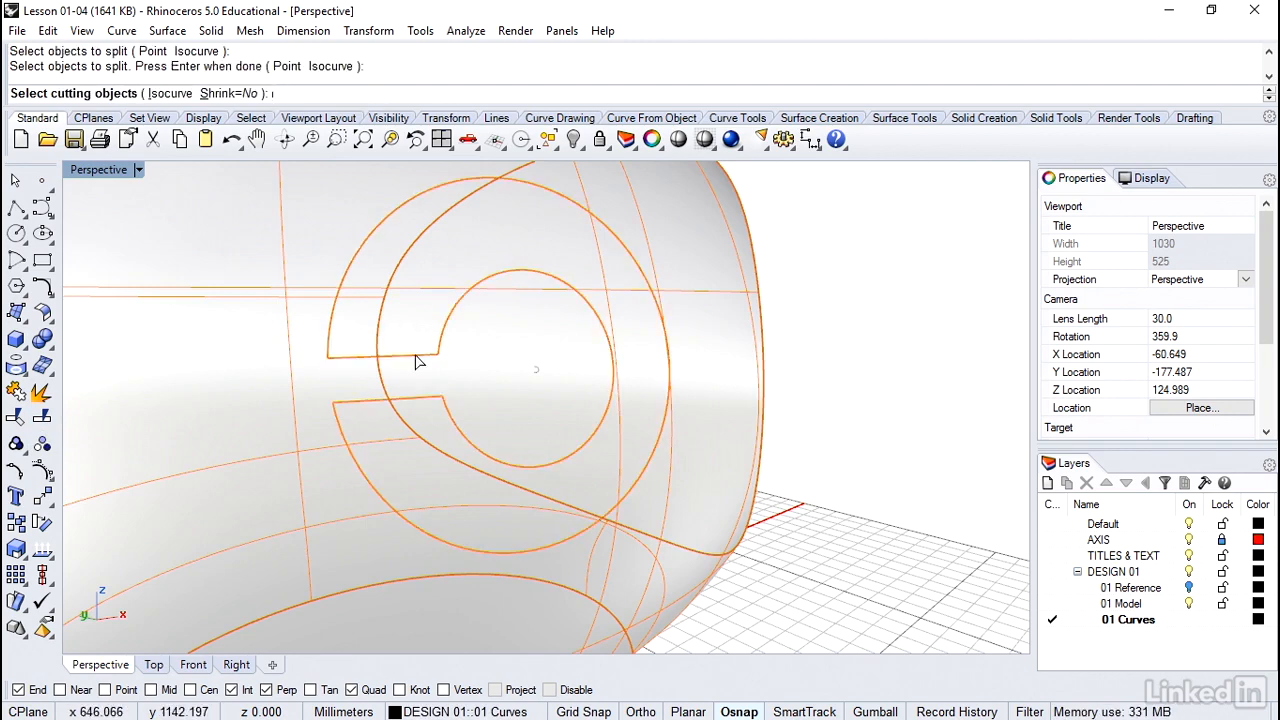
{"action": "key", "text": "enter"}
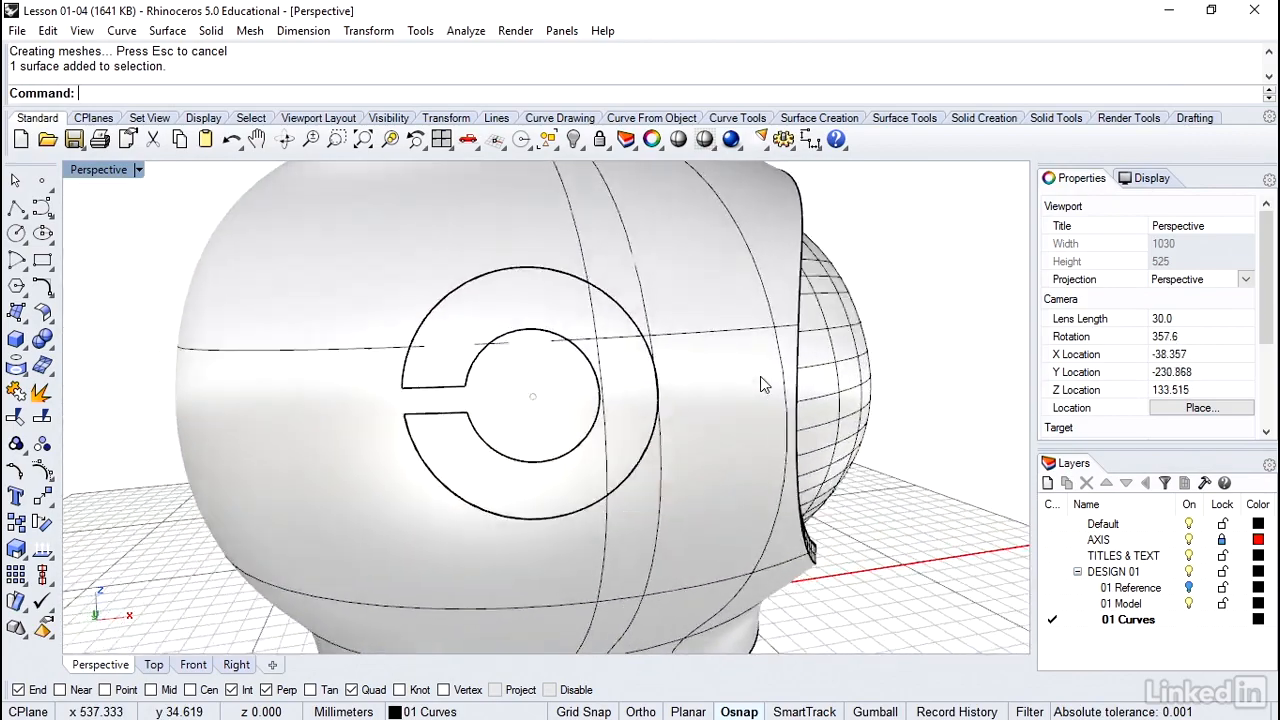
Offset the C-shaped surface by distance 5 with Solid turned on.
{"action": "left_click_drag", "start_coordinate": [765, 385], "coordinate": [735, 350]}
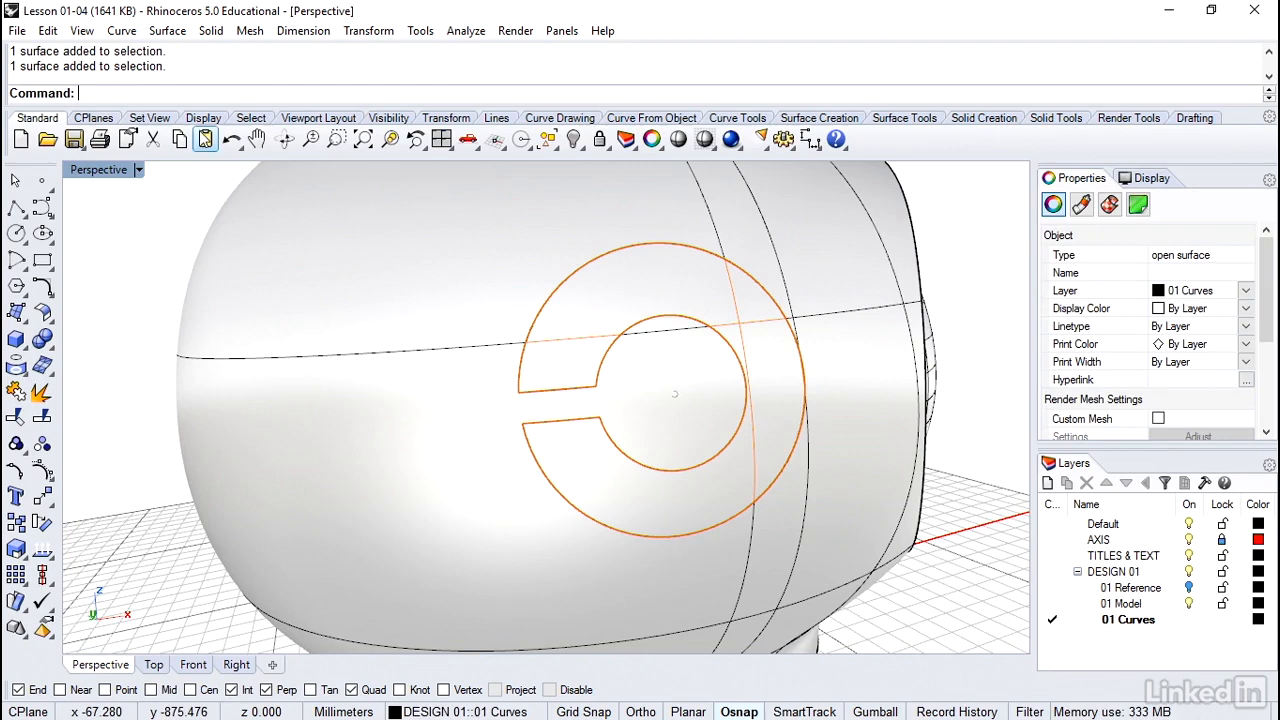
{"action": "left_click", "coordinate": [167, 30]}
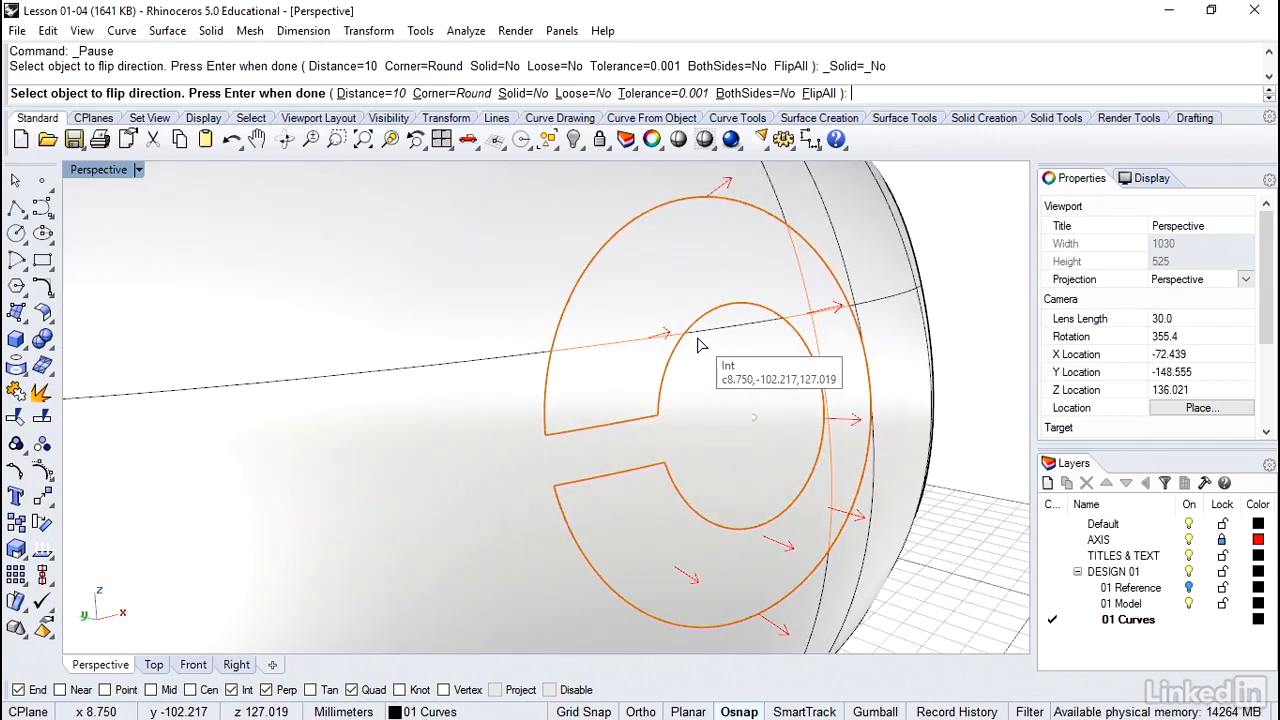
{"action": "mouse_move", "coordinate": [695, 272]}
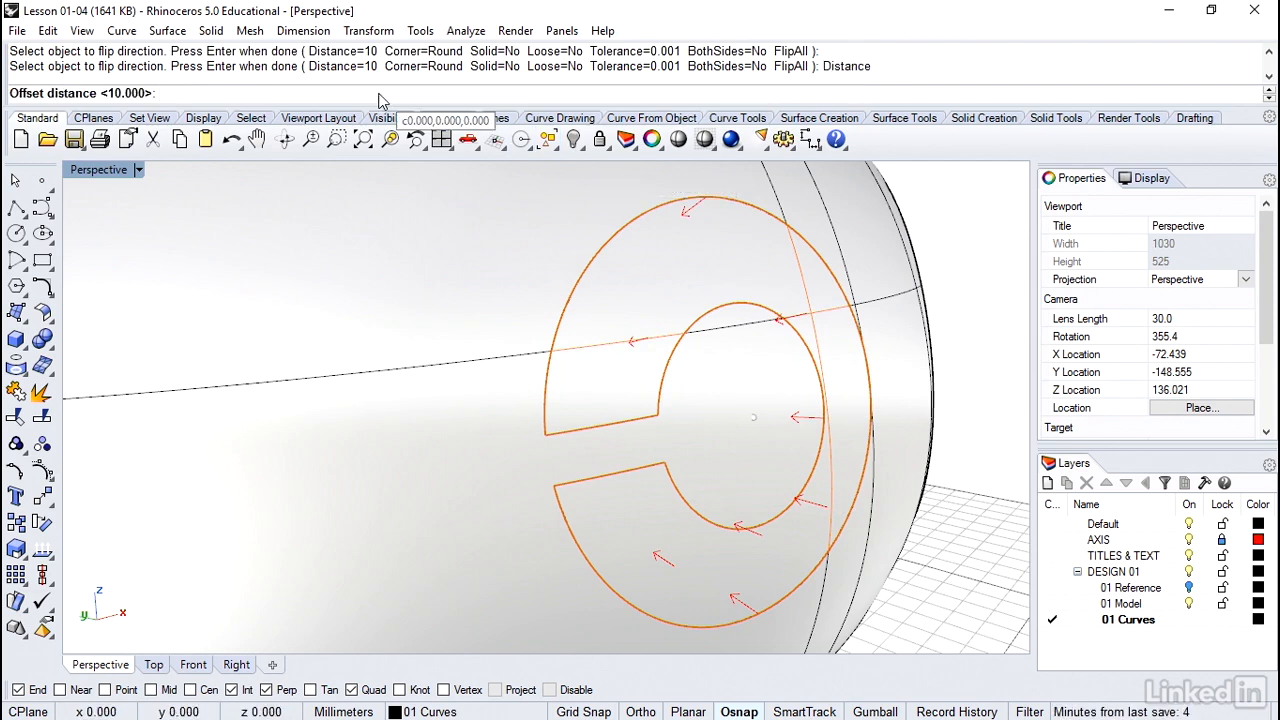
{"action": "type", "text": "5"}
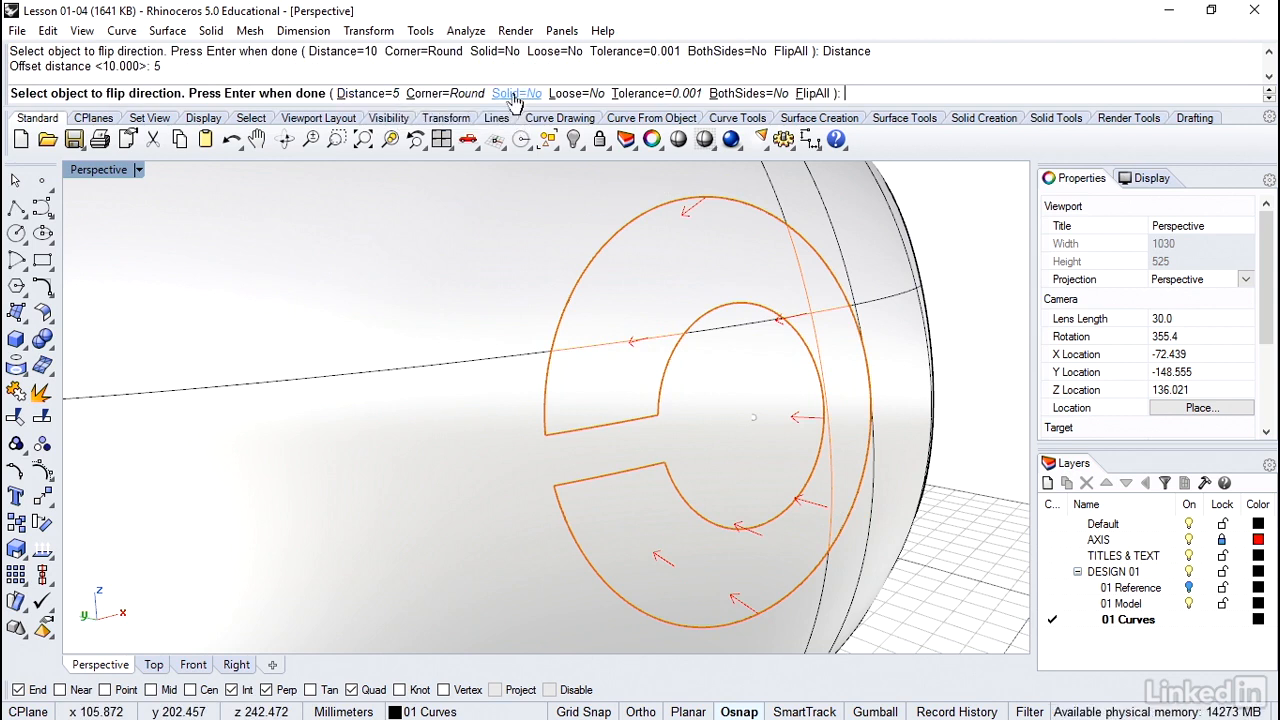
{"action": "left_click", "coordinate": [510, 93]}
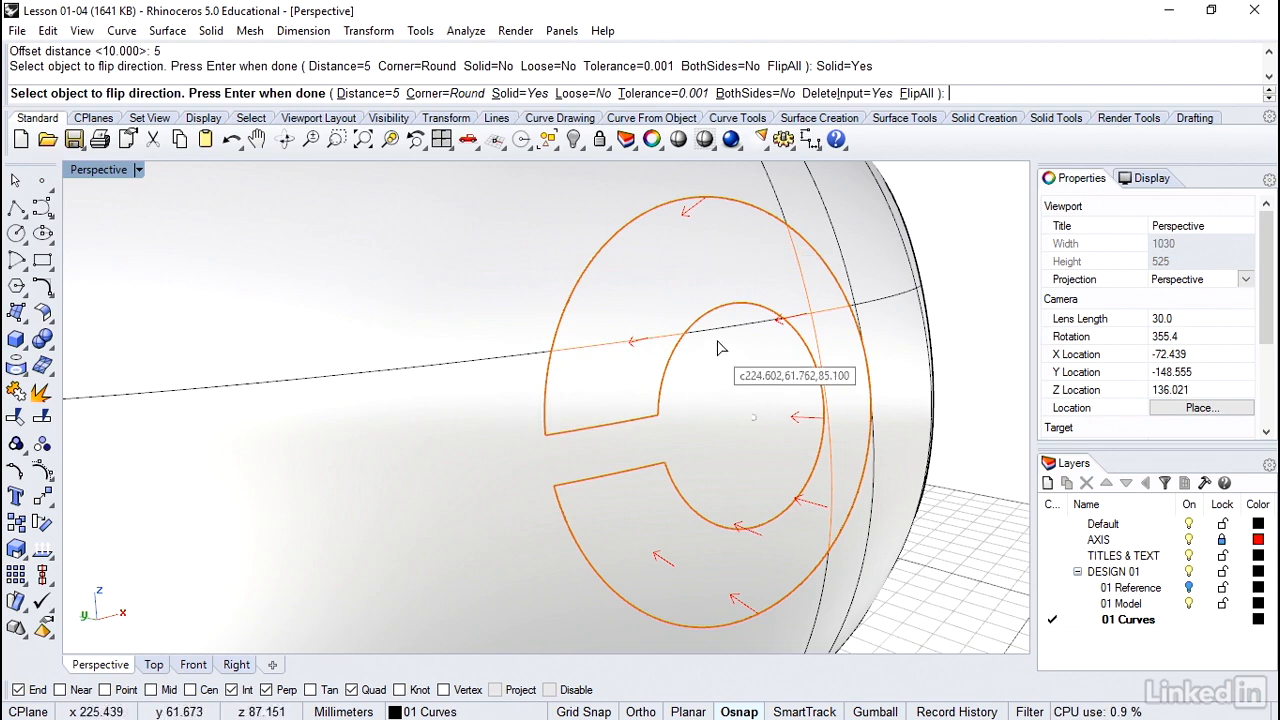
{"action": "mouse_move", "coordinate": [705, 279]}
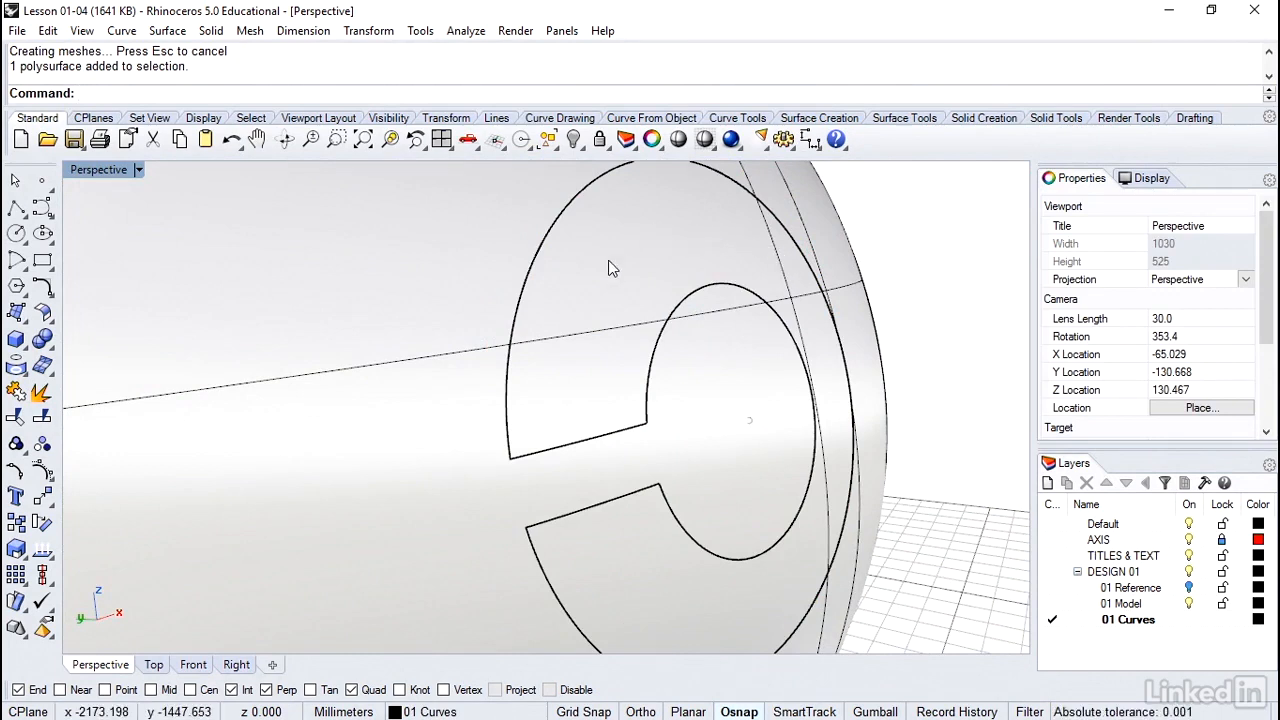
{"action": "mouse_move", "coordinate": [132, 438]}
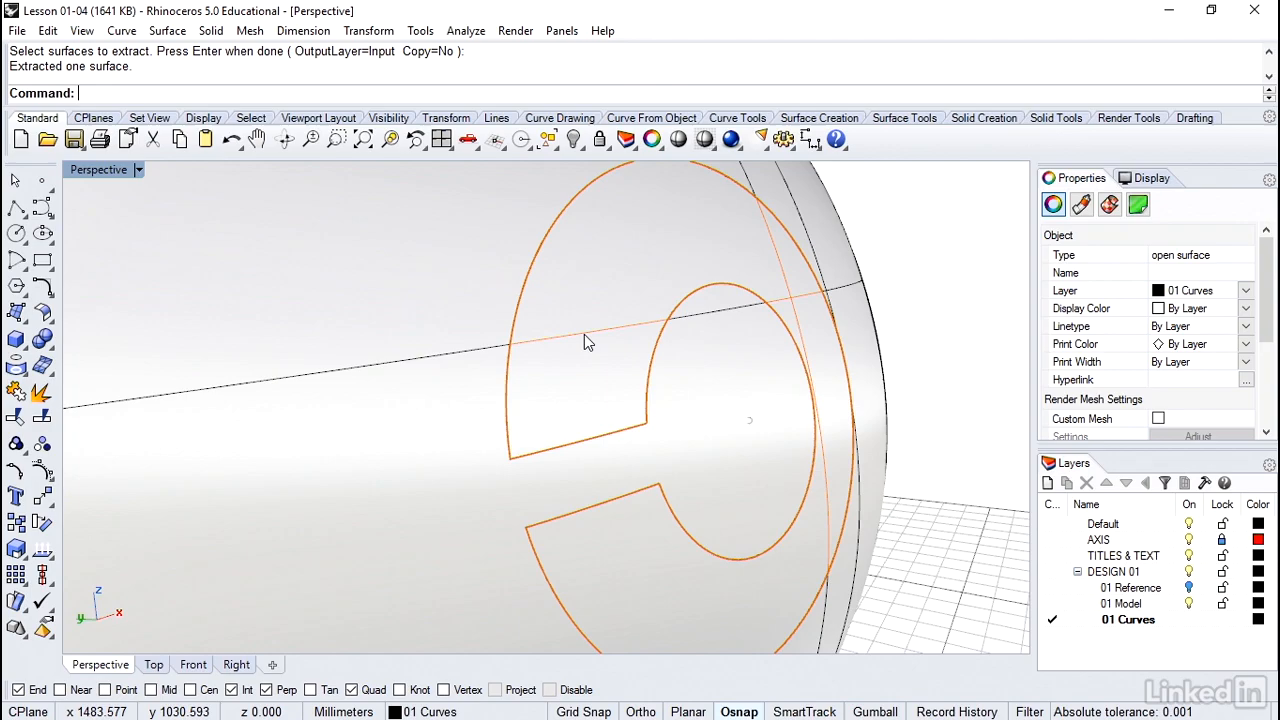
Delete the C solid's extracted outer face and orbit to inspect the recess.
{"action": "key", "text": "Delete"}
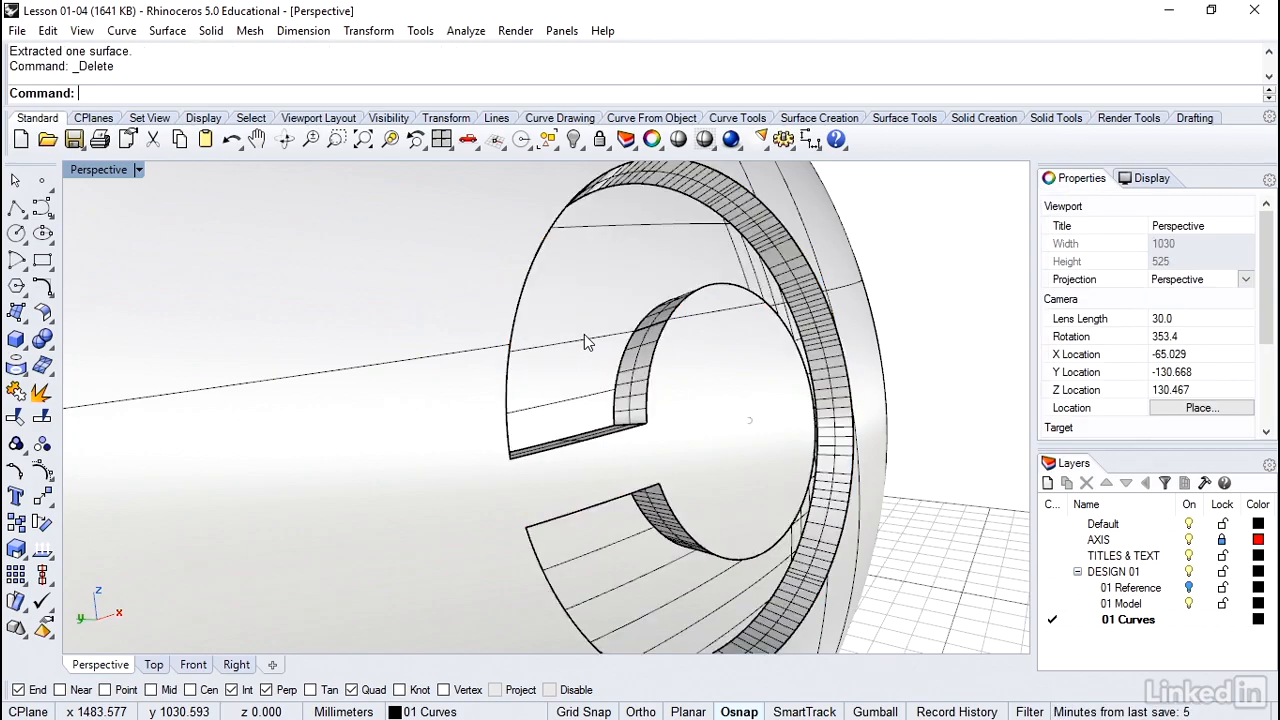
{"action": "left_click_drag", "start_coordinate": [585, 340], "coordinate": [620, 280]}
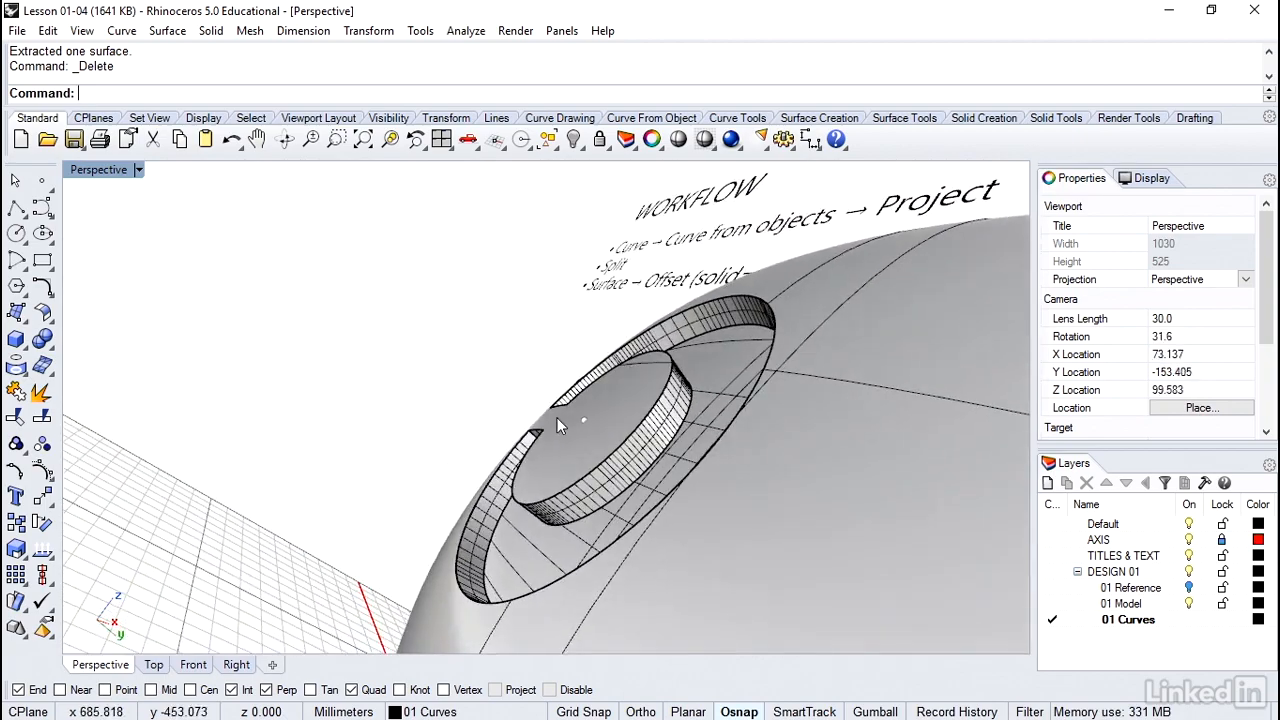
Draw a line normal to the helmet surface at the C recess centre.
{"action": "left_click_drag", "start_coordinate": [560, 425], "coordinate": [400, 267]}
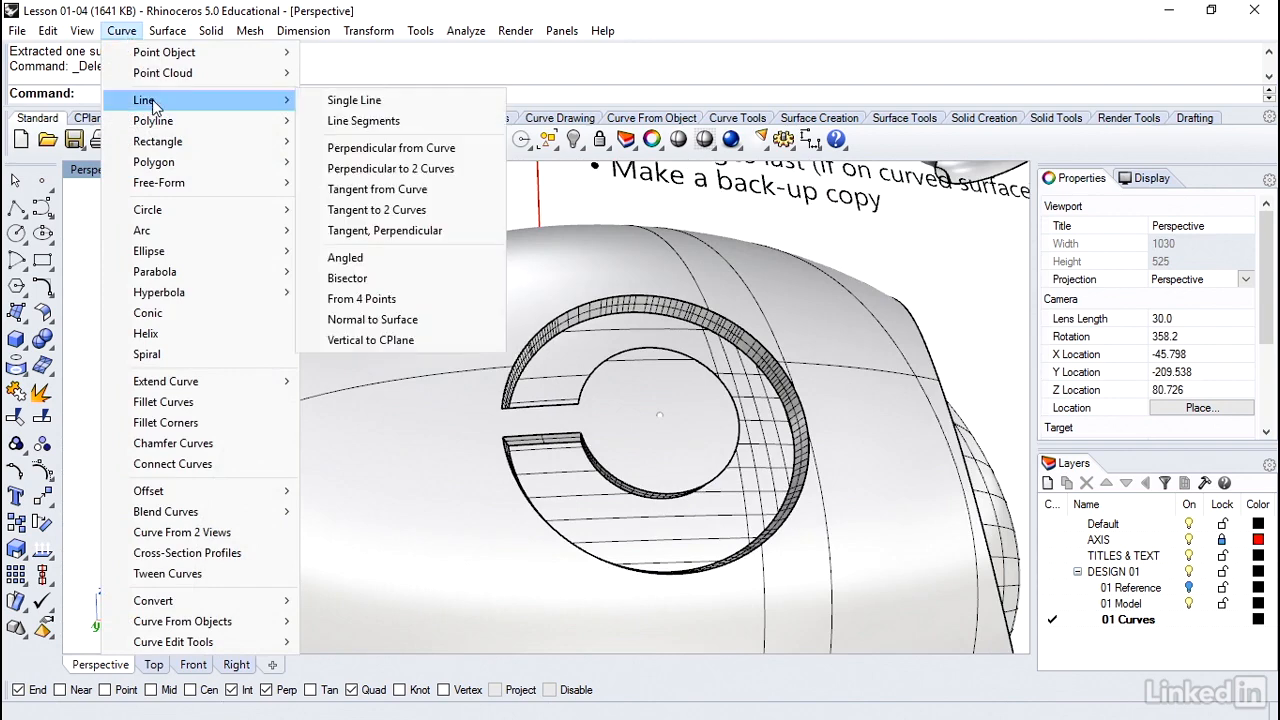
{"action": "left_click", "coordinate": [354, 99]}
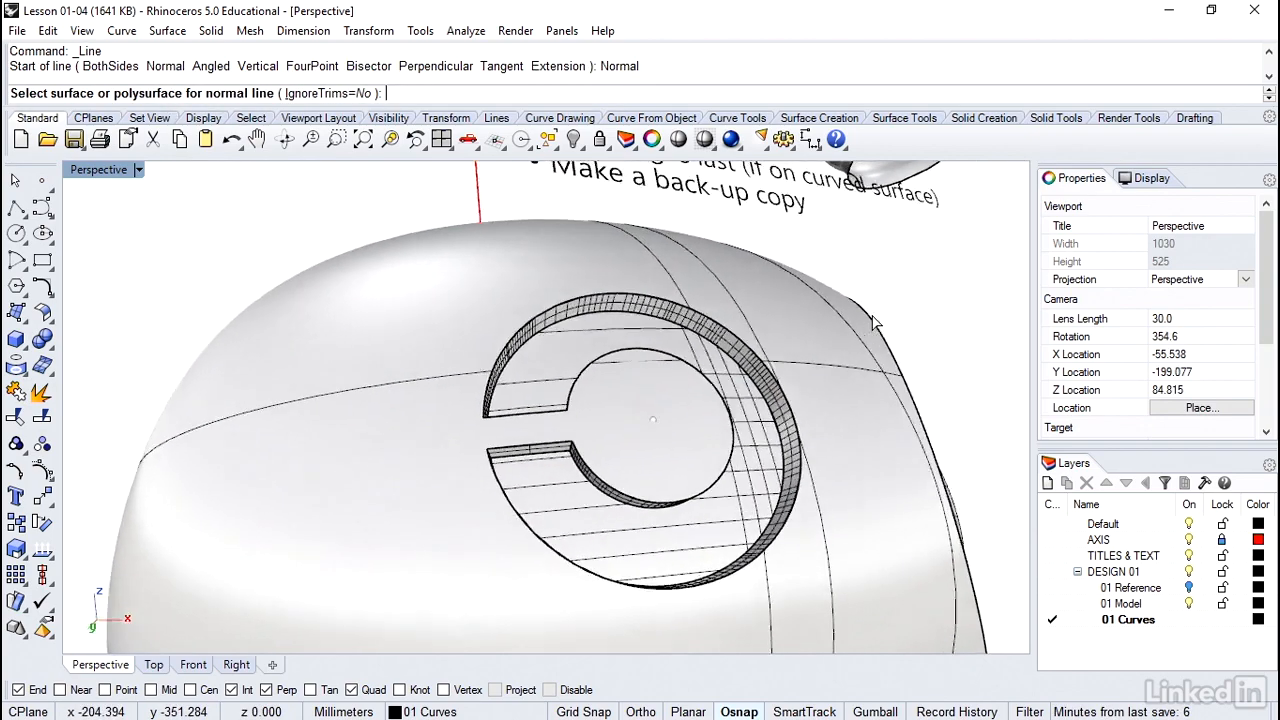
{"action": "left_click_drag", "start_coordinate": [870, 320], "coordinate": [730, 475]}
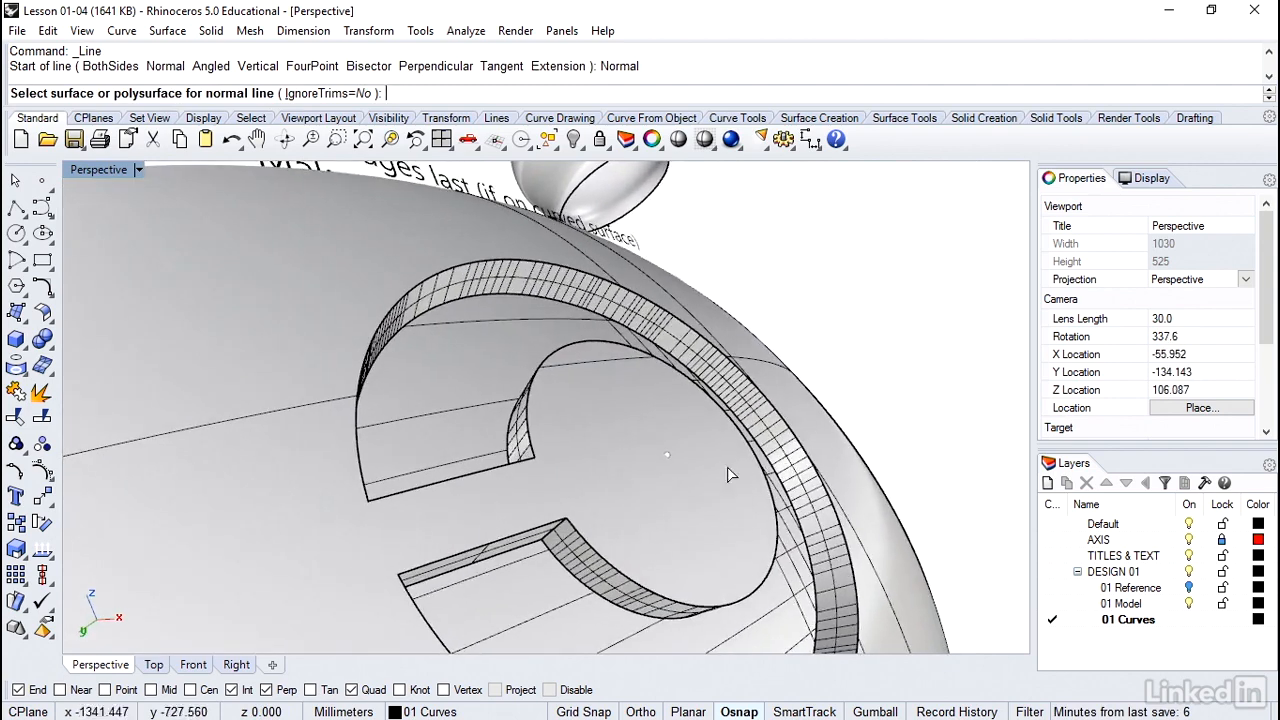
{"action": "left_click", "coordinate": [693, 465]}
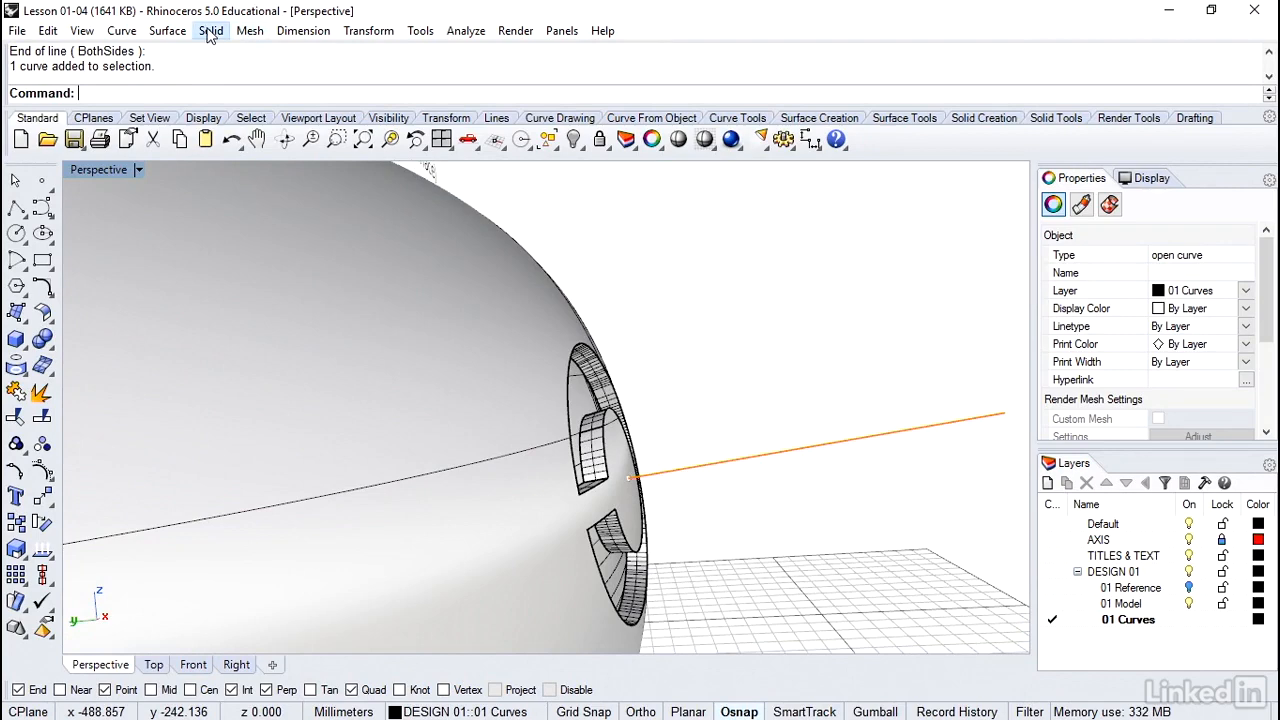
{"action": "left_click", "coordinate": [211, 30]}
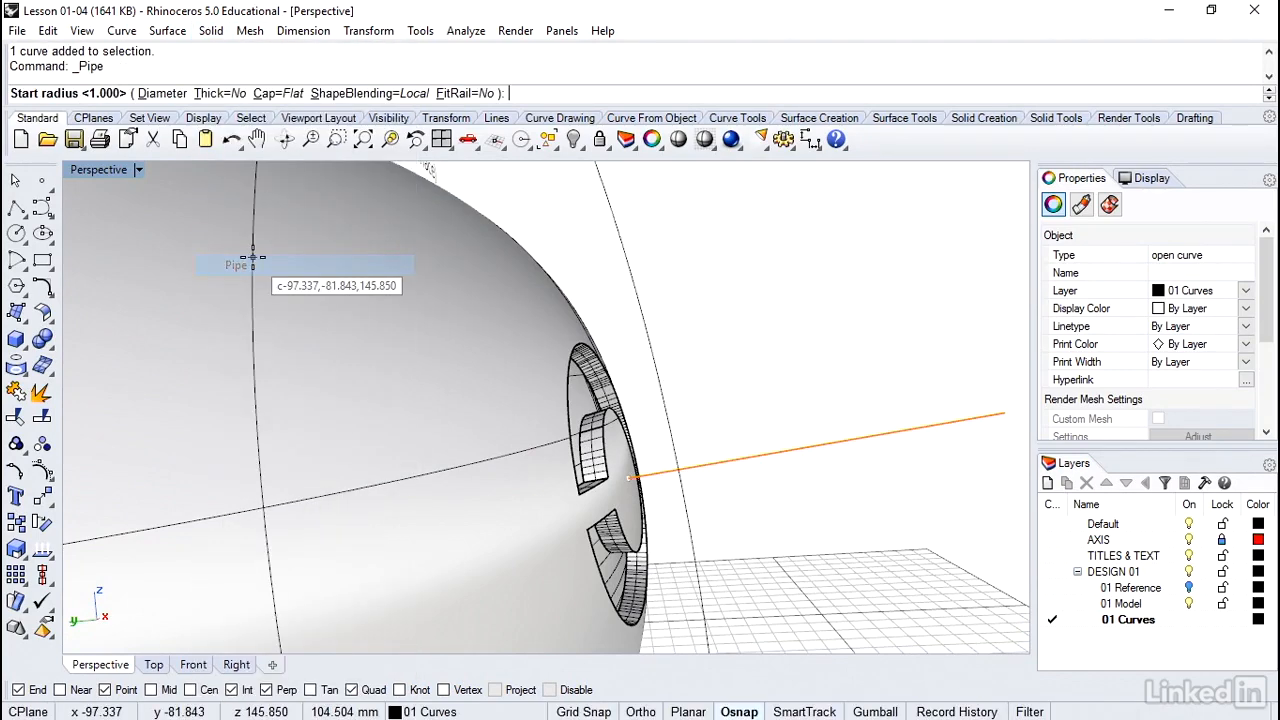
Set the pipe to round caps sized by diameter, then select the recess walls.
{"action": "left_click", "coordinate": [1109, 204]}
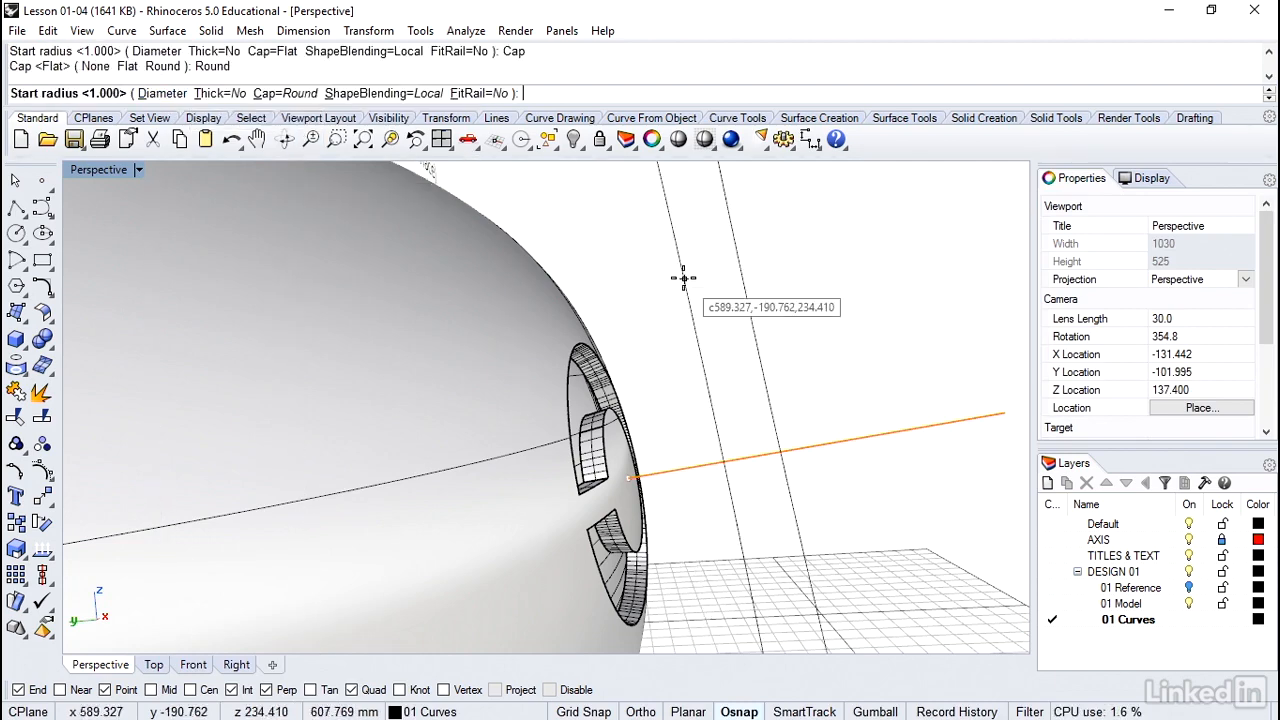
{"action": "left_click", "coordinate": [161, 80]}
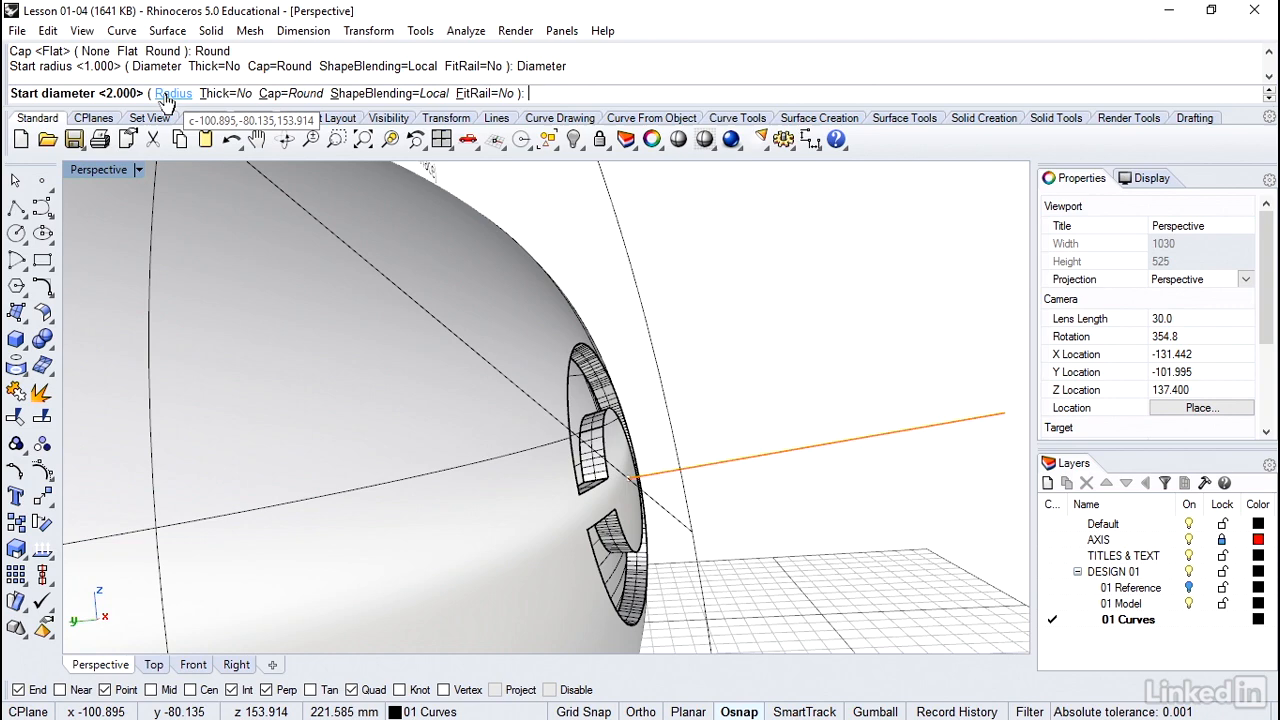
{"action": "mouse_move", "coordinate": [167, 103]}
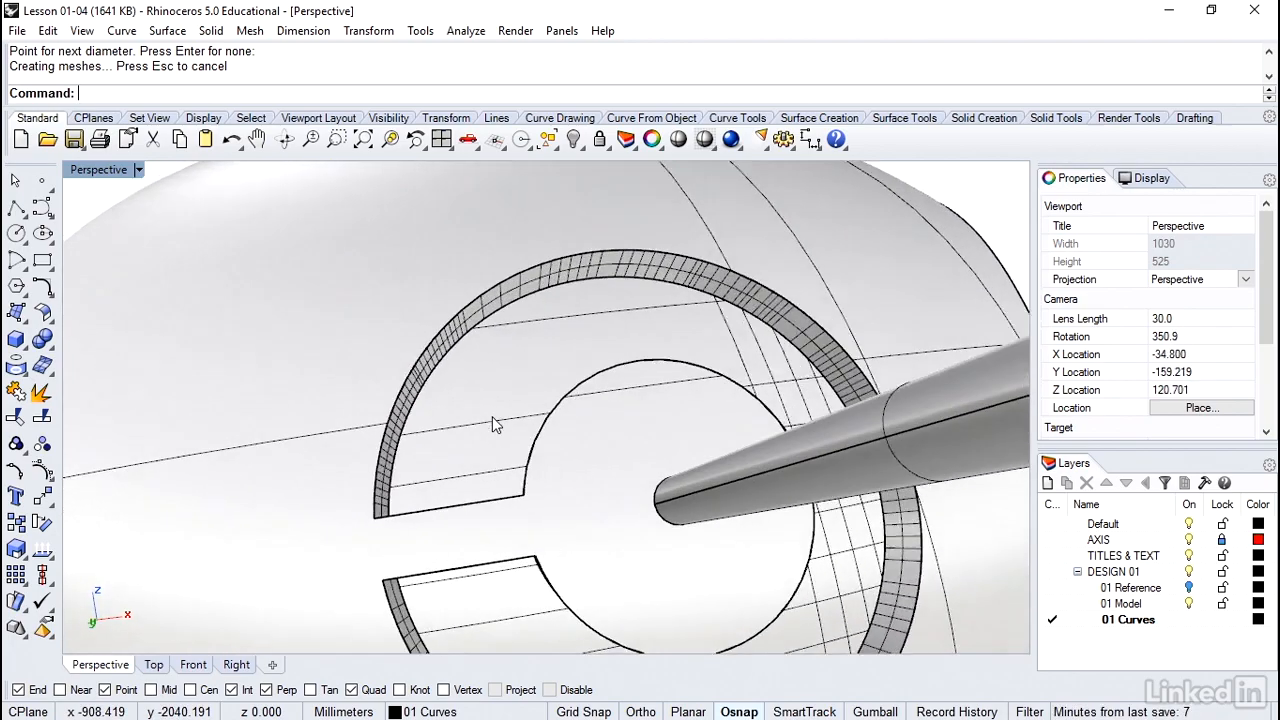
{"action": "left_click", "coordinate": [485, 350]}
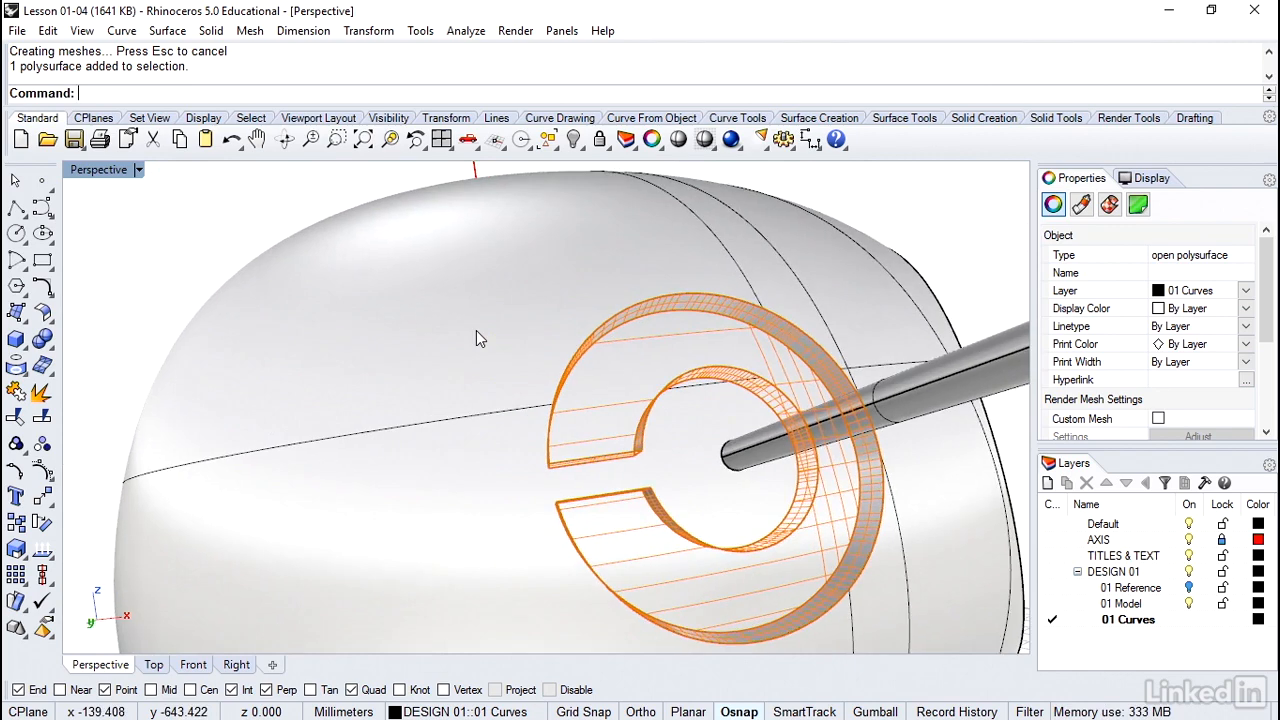
{"action": "mouse_move", "coordinate": [505, 420]}
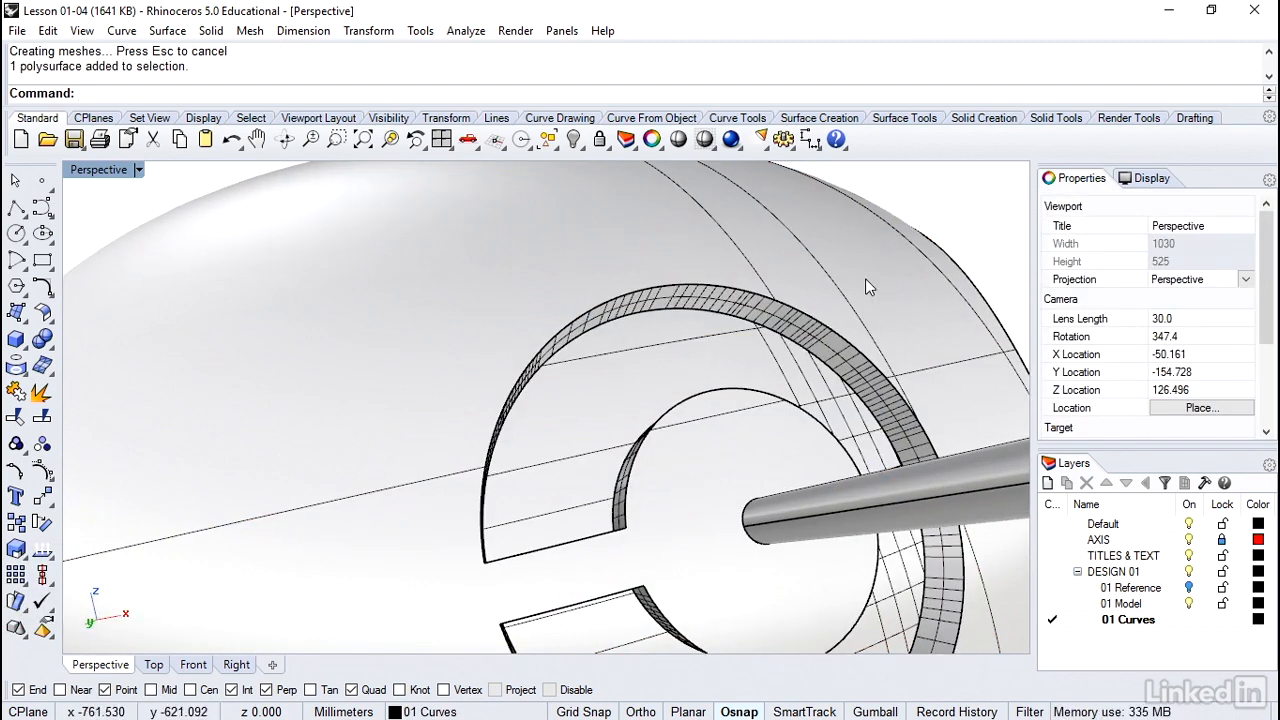
Orbit and zoom in on the C-shaped recess's inner wall and corner.
{"action": "left_click_drag", "start_coordinate": [870, 287], "coordinate": [730, 410]}
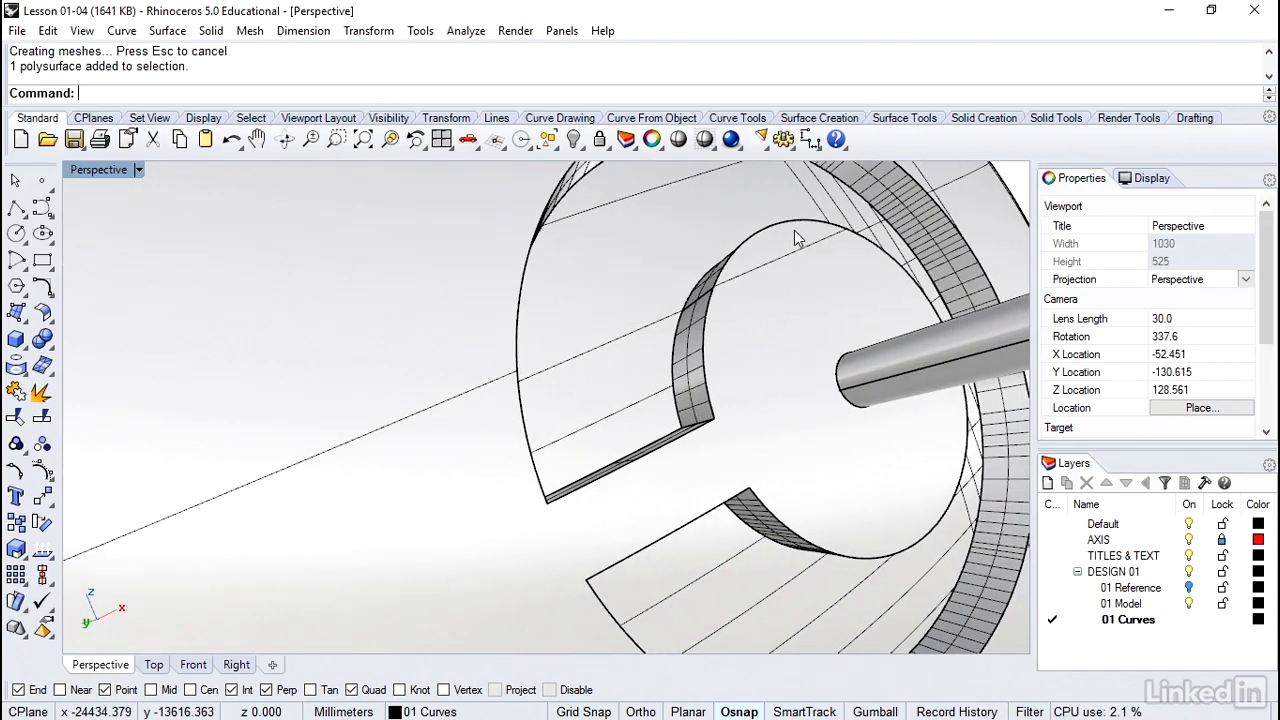
{"action": "left_click_drag", "start_coordinate": [800, 238], "coordinate": [770, 282]}
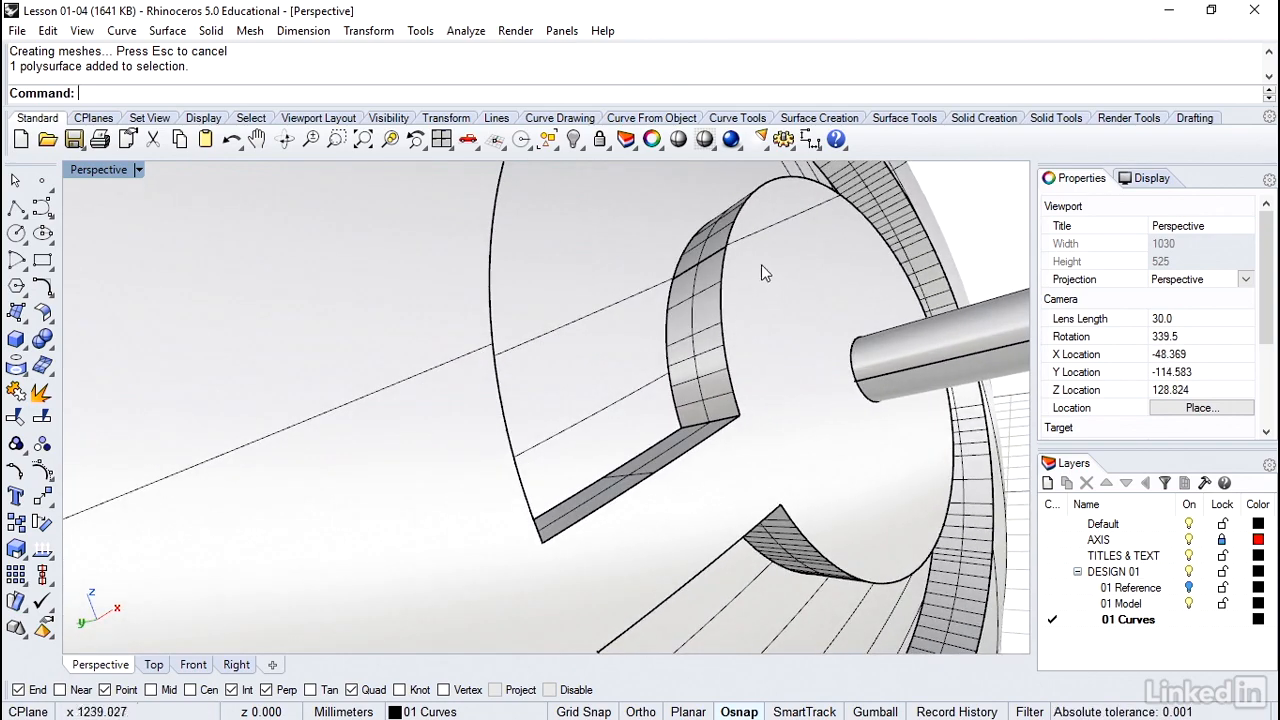
{"action": "mouse_move", "coordinate": [753, 240]}
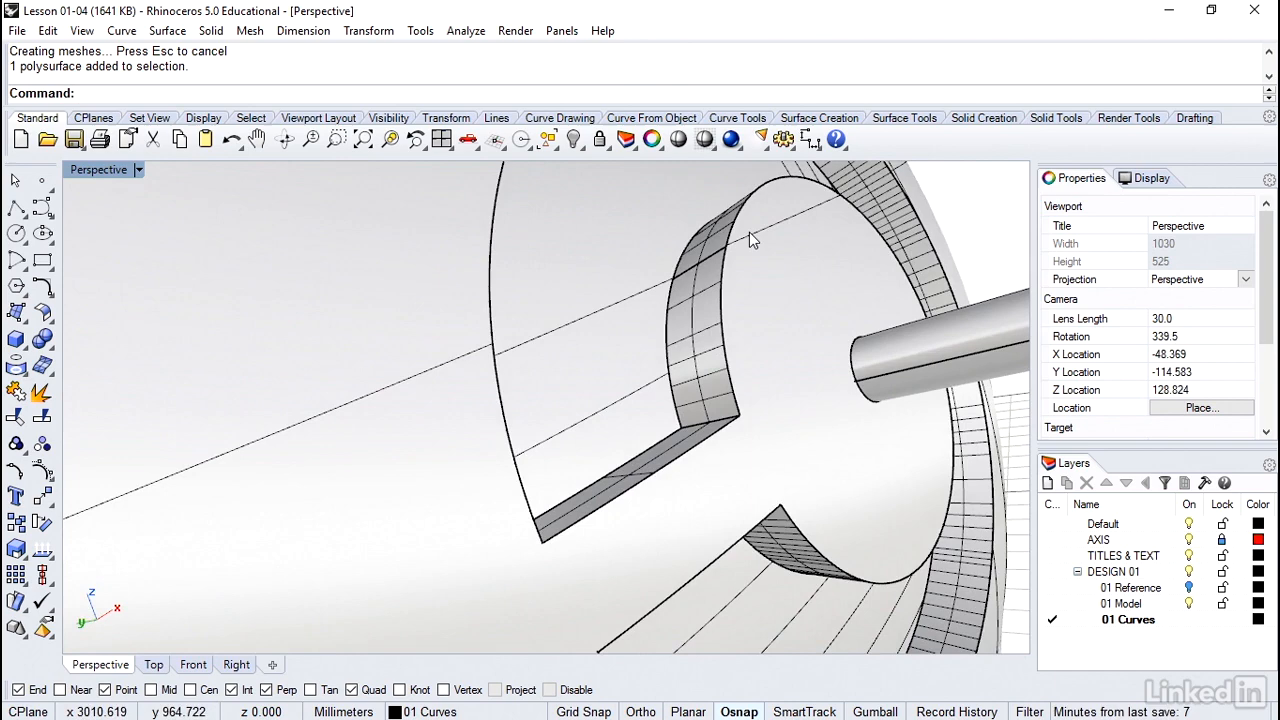
{"action": "left_click_drag", "start_coordinate": [750, 240], "coordinate": [740, 235]}
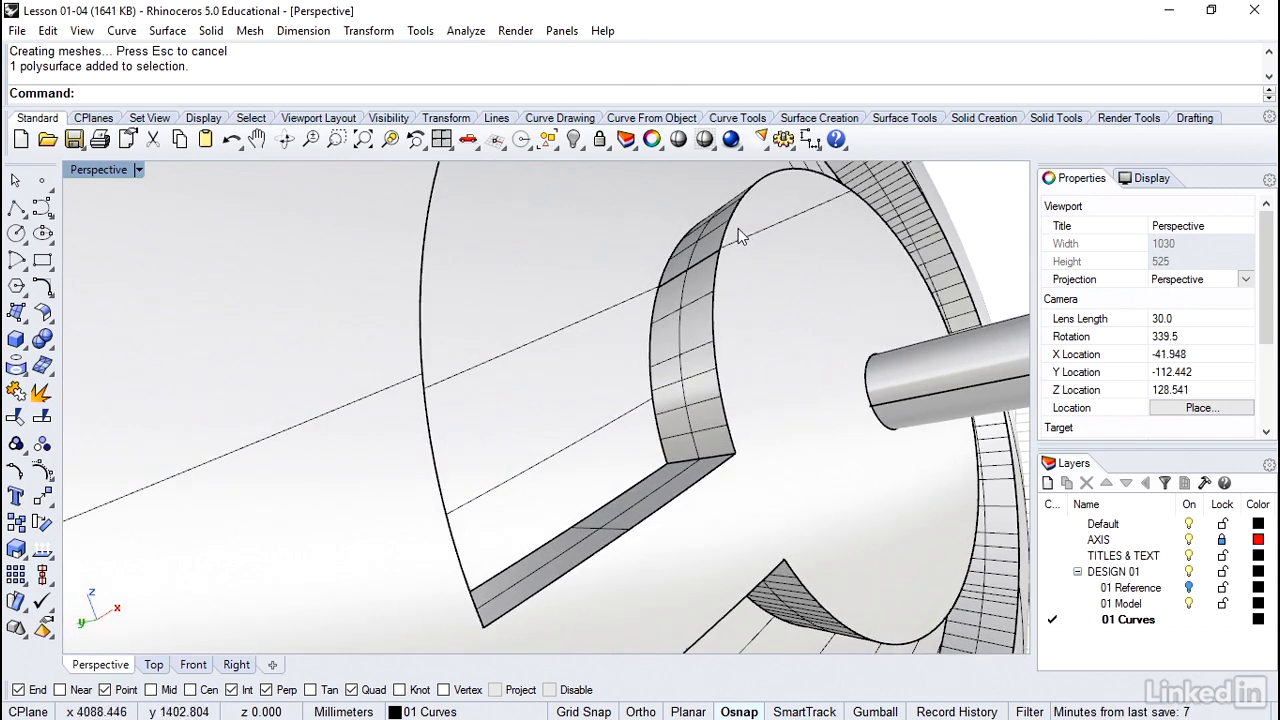
{"action": "mouse_move", "coordinate": [733, 467]}
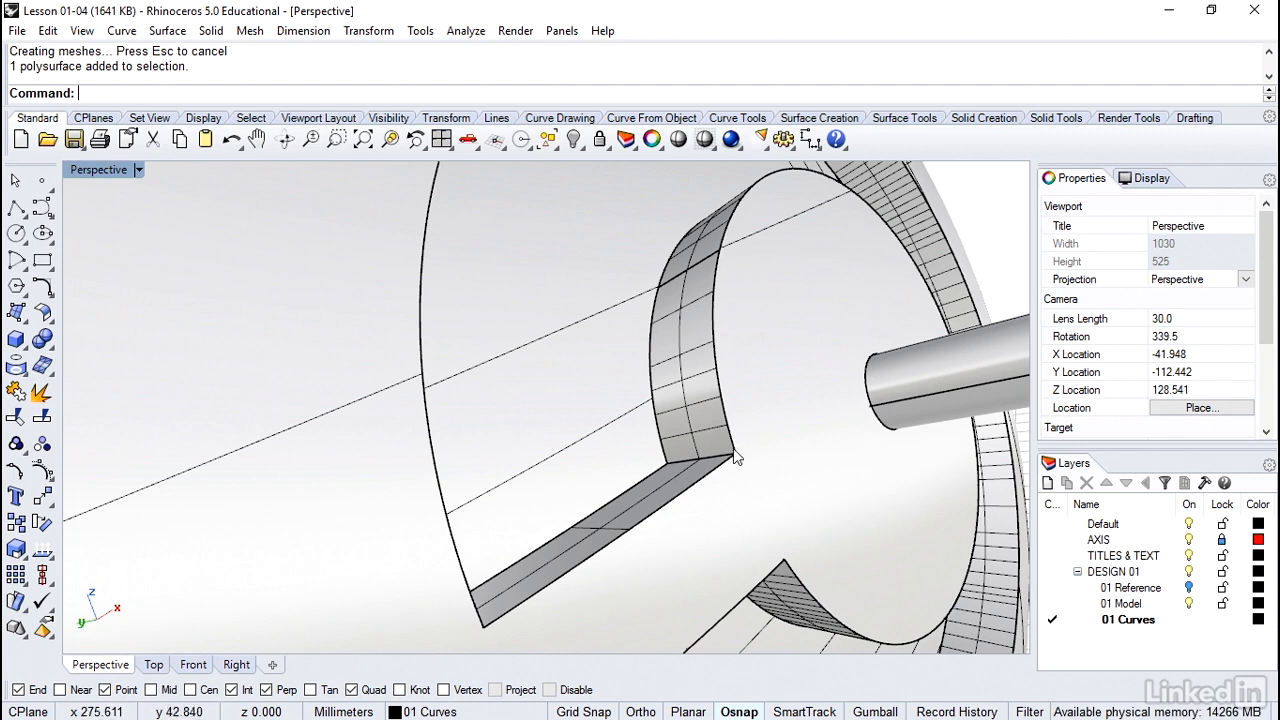
{"action": "mouse_move", "coordinate": [693, 458]}
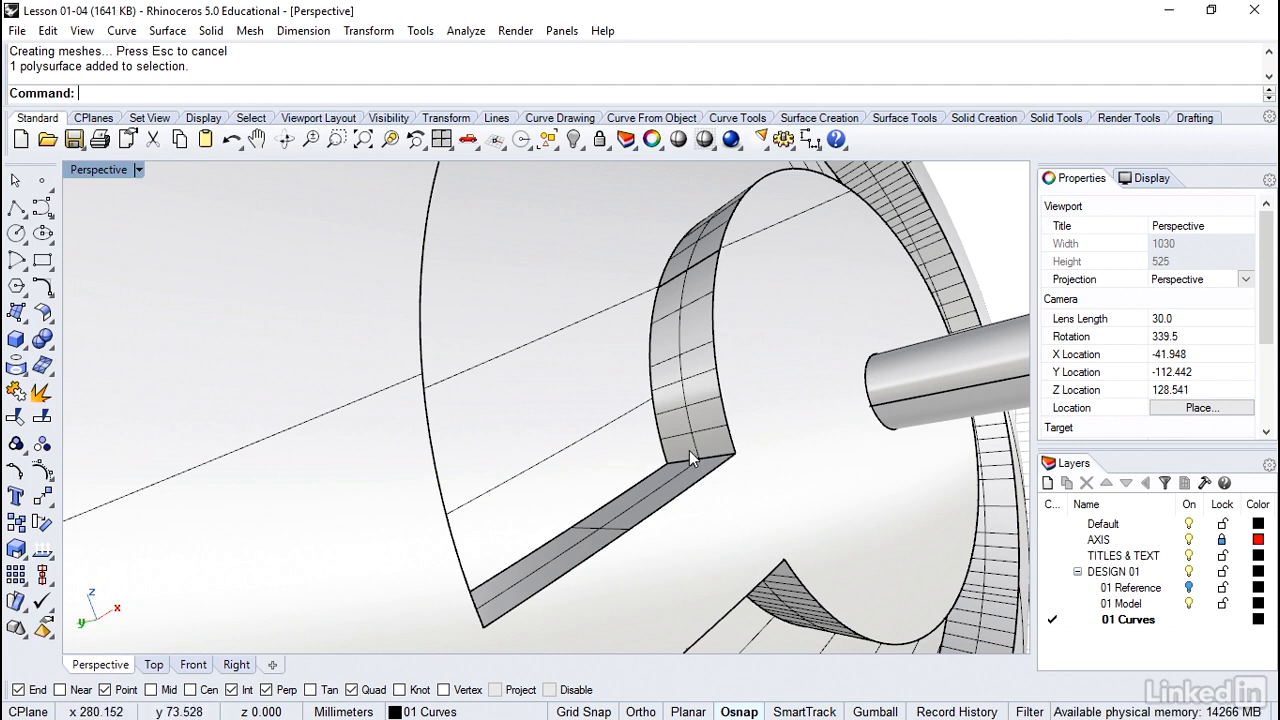
{"action": "mouse_move", "coordinate": [183, 100]}
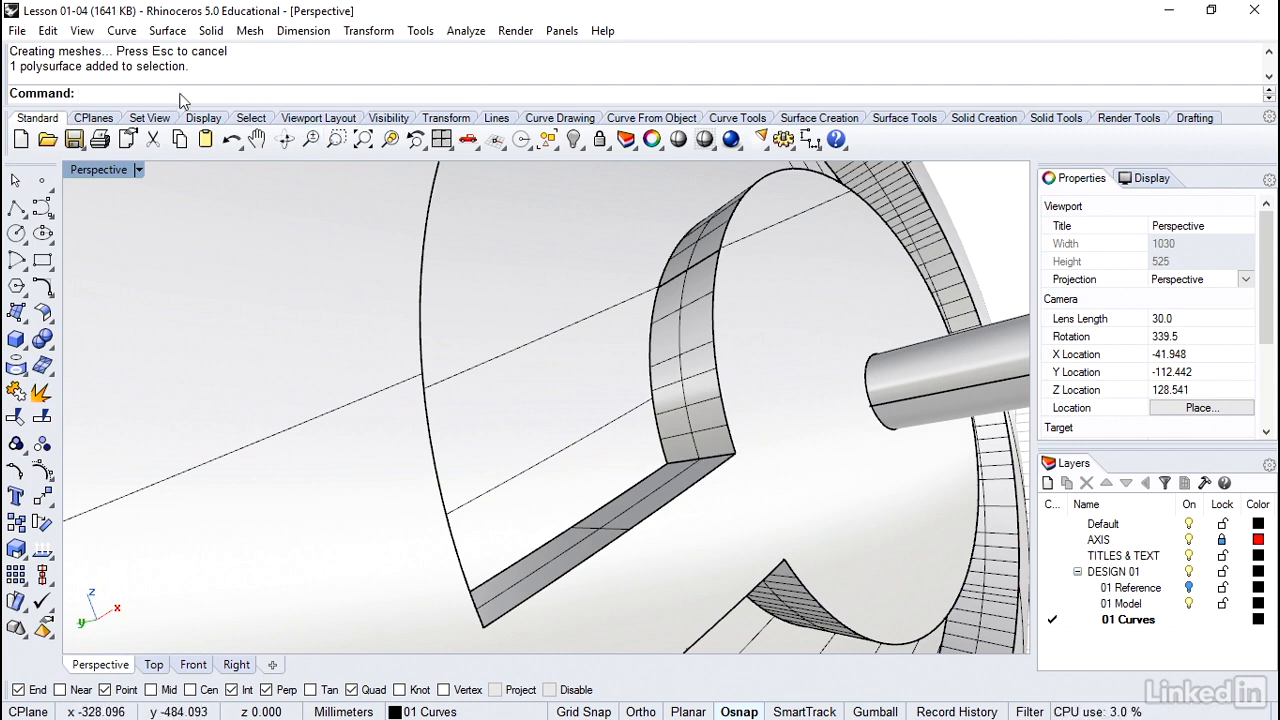
{"action": "left_click", "coordinate": [211, 30]}
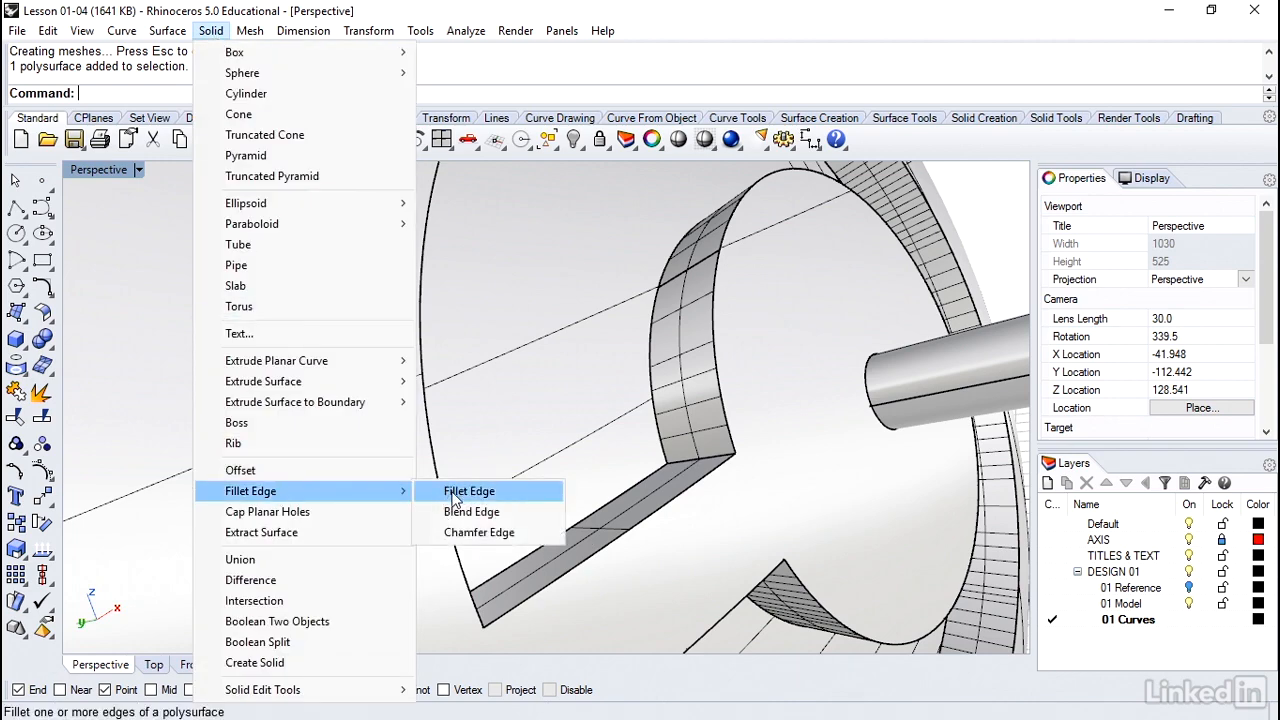
Refillet the recess edges with radius 3, undoing the first attempt and reusing the previous edge selection.
{"action": "left_click", "coordinate": [468, 491]}
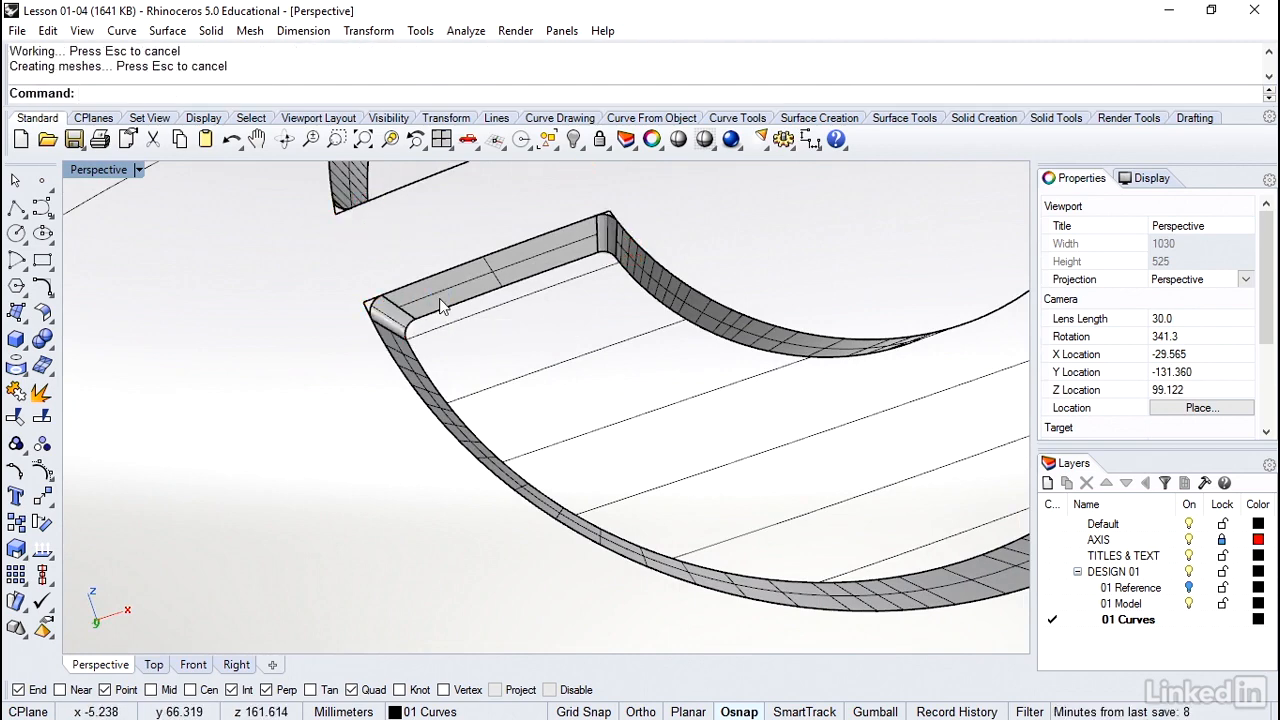
{"action": "mouse_move", "coordinate": [443, 295]}
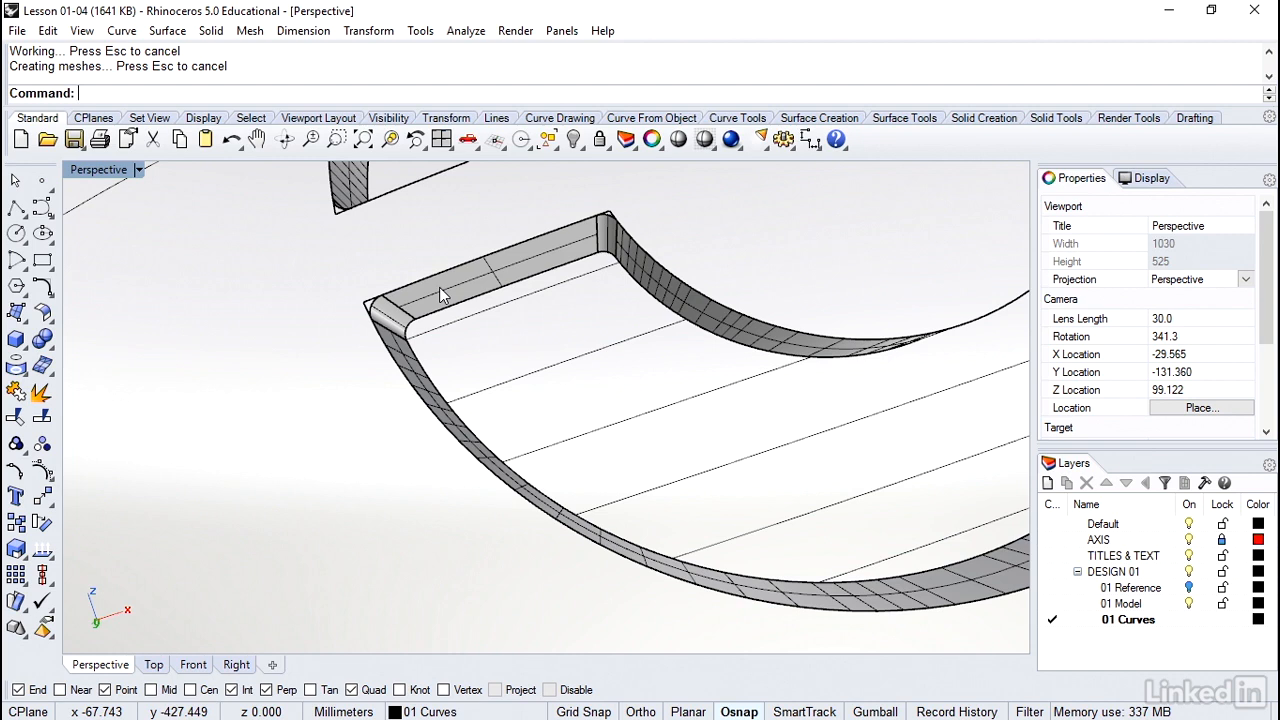
{"action": "key", "text": "ctrl+z"}
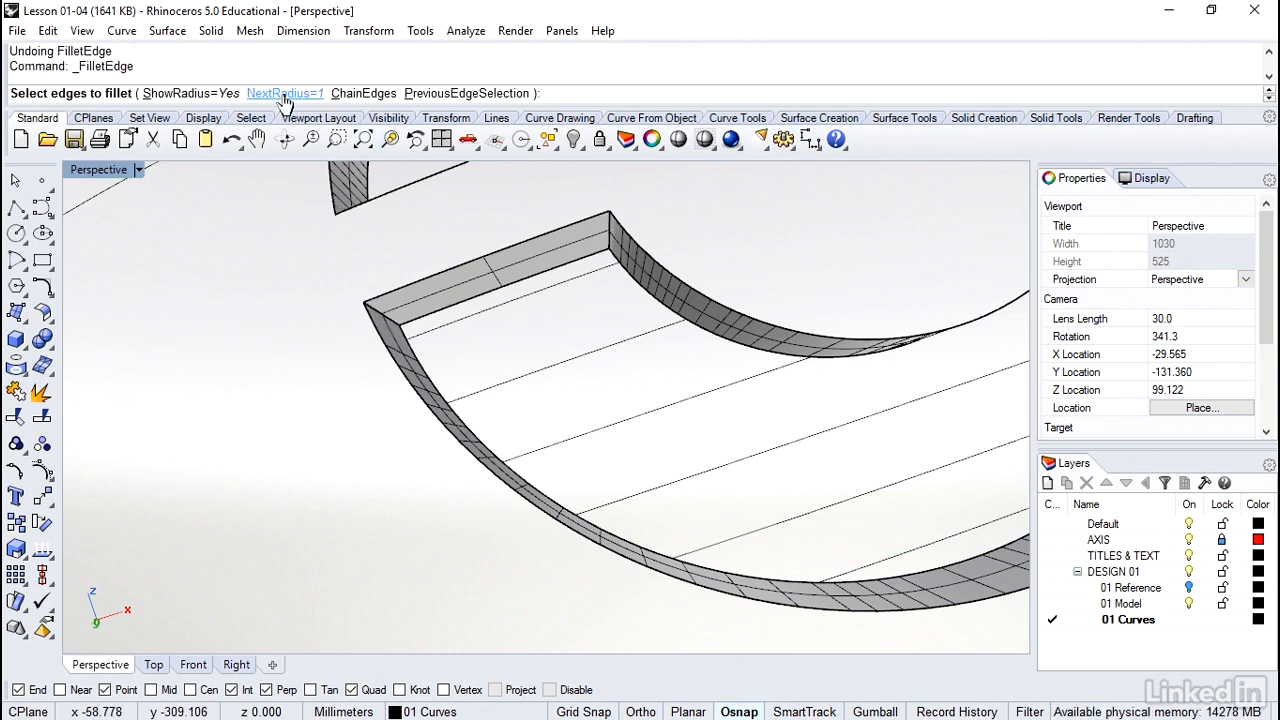
{"action": "left_click", "coordinate": [285, 93]}
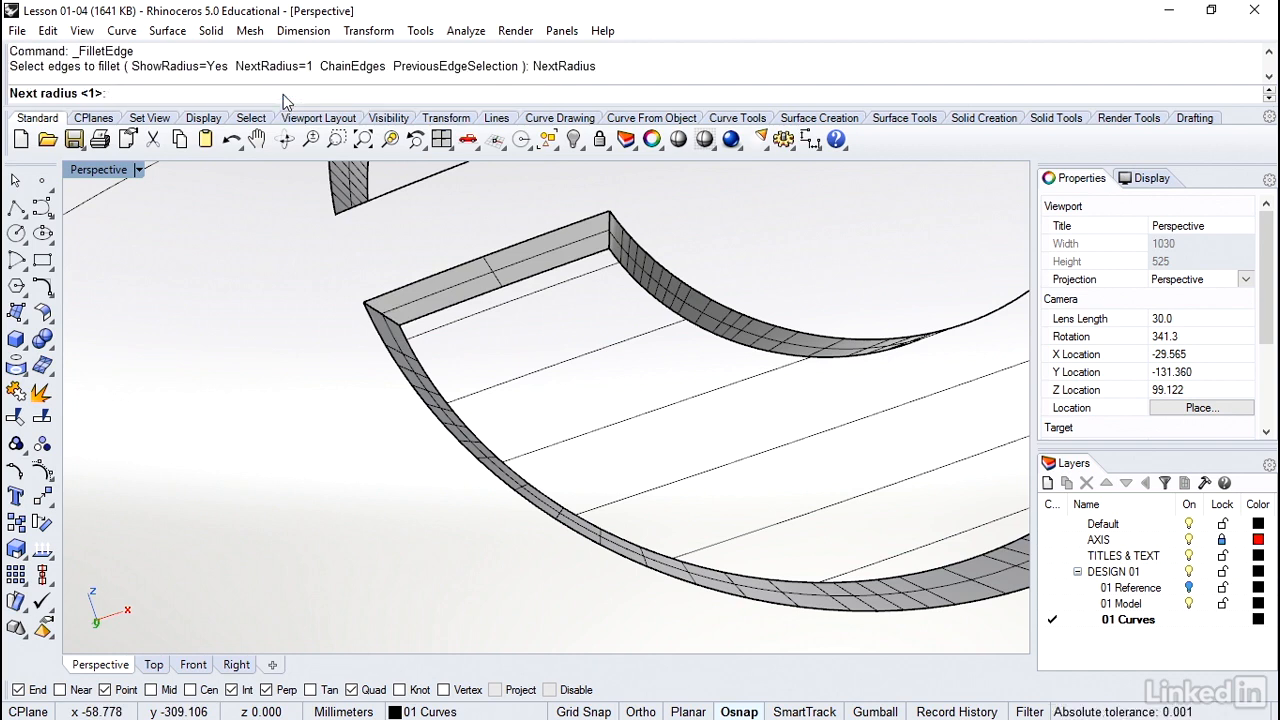
{"action": "type", "text": "3"}
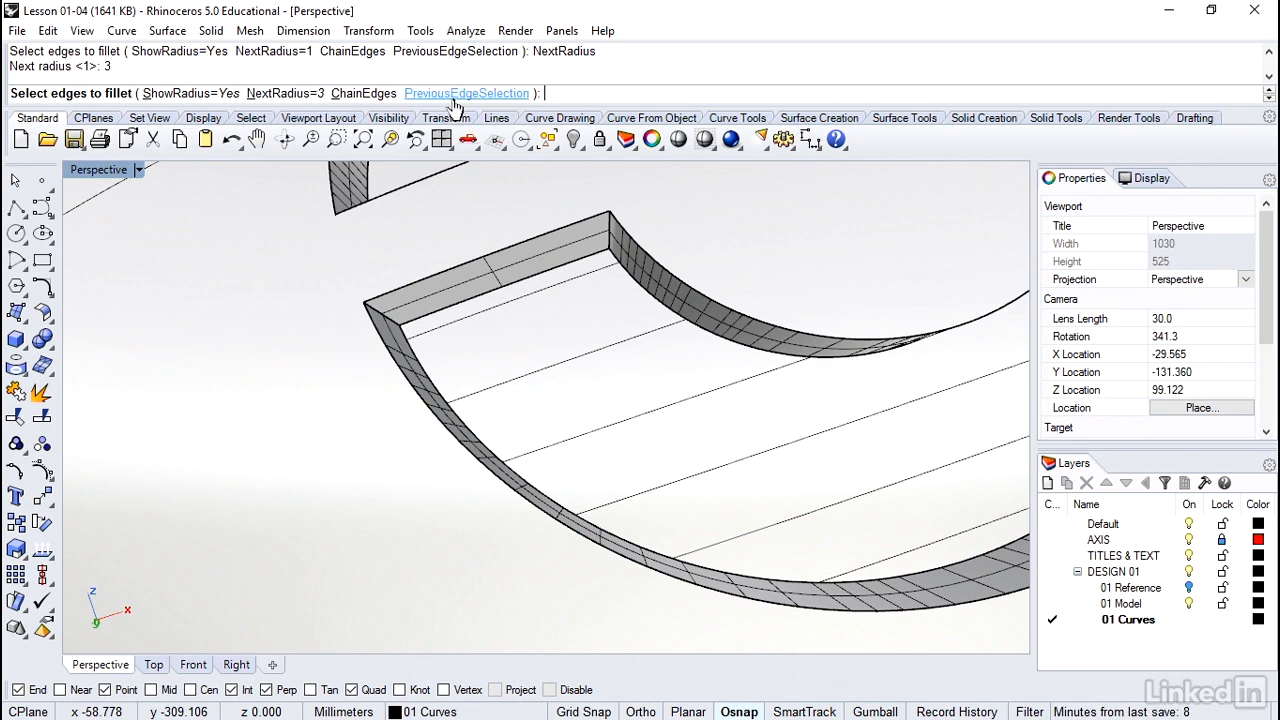
{"action": "mouse_move", "coordinate": [457, 100]}
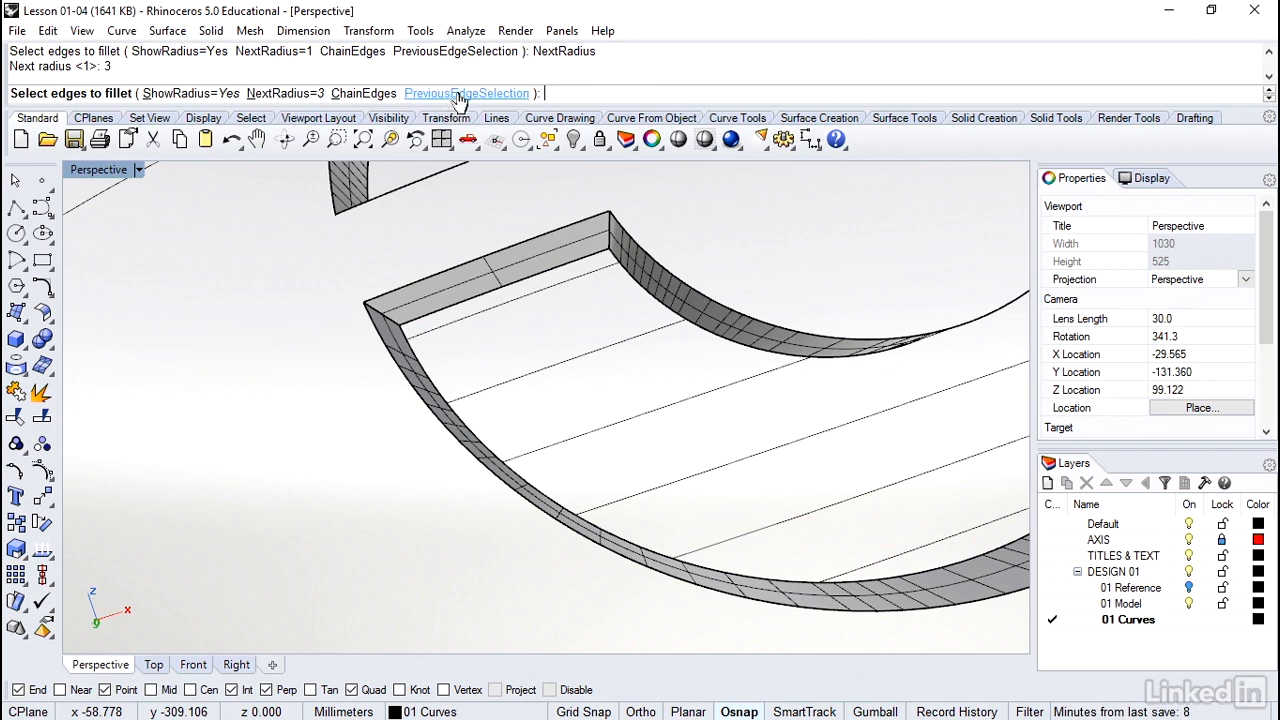
{"action": "left_click", "coordinate": [466, 93]}
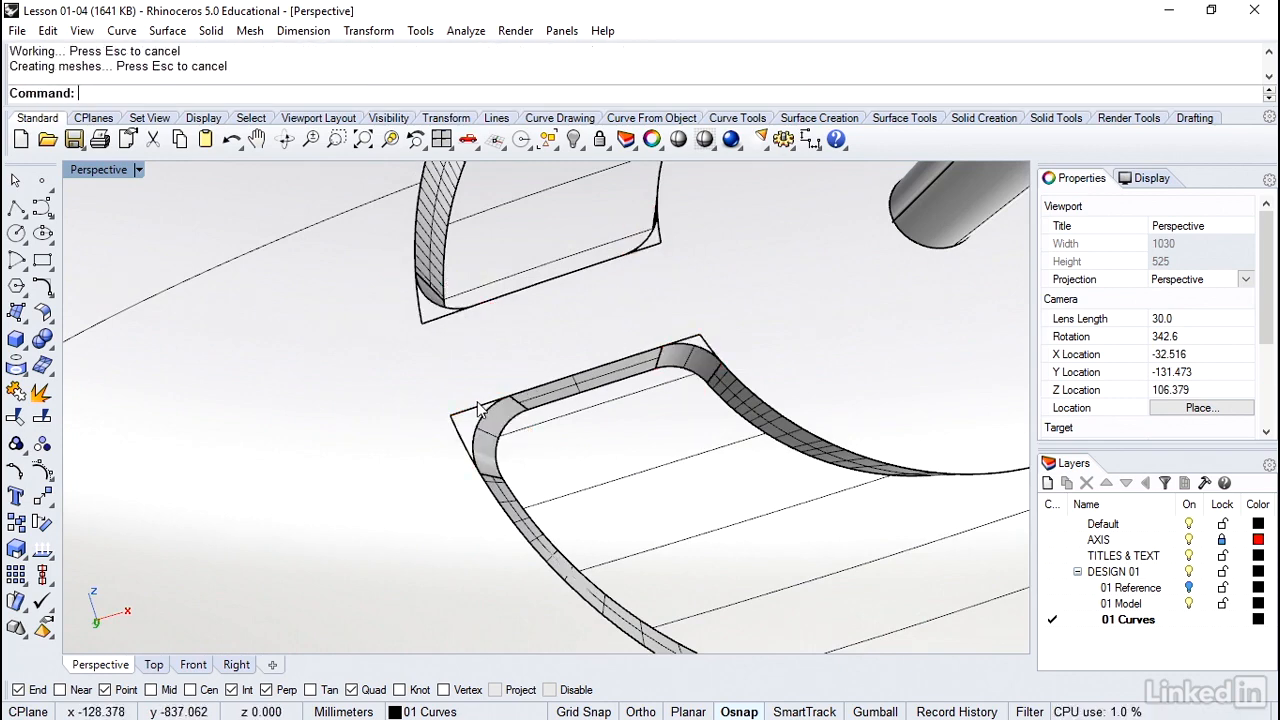
{"action": "mouse_move", "coordinate": [690, 345]}
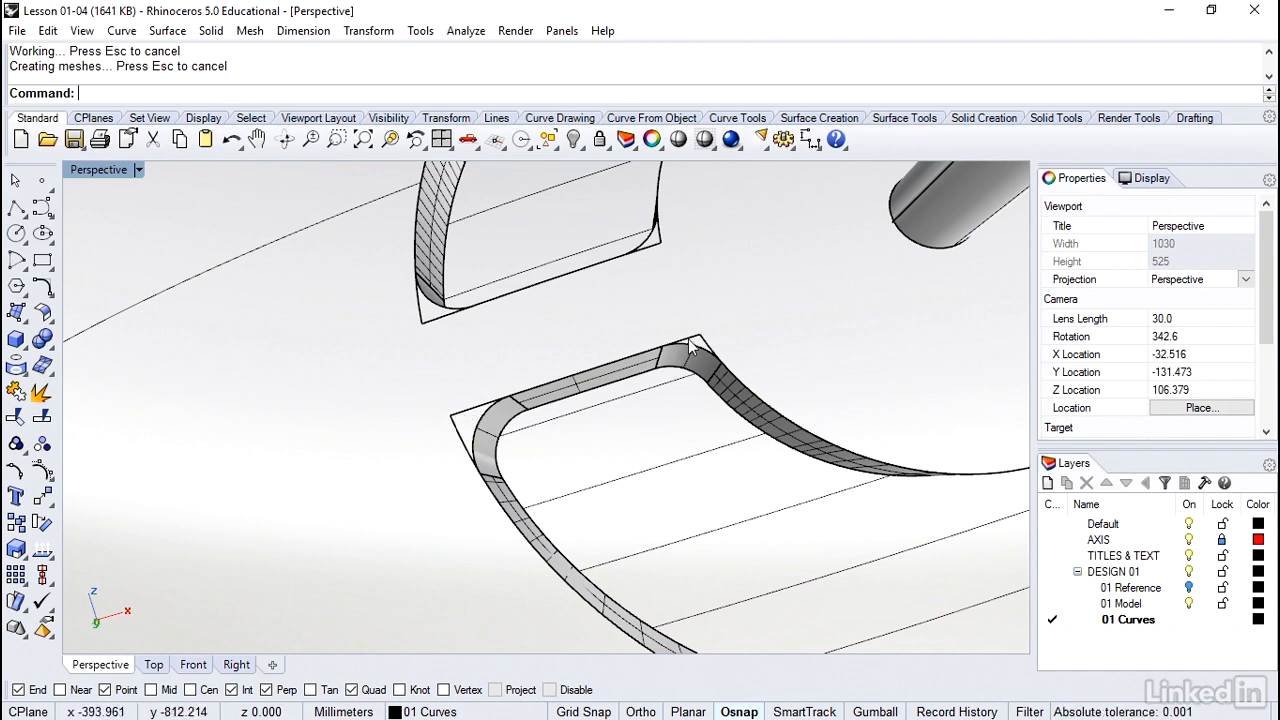
Select the C-shaped outline curve around the recess from the overlapping objects.
{"action": "left_click", "coordinate": [693, 345]}
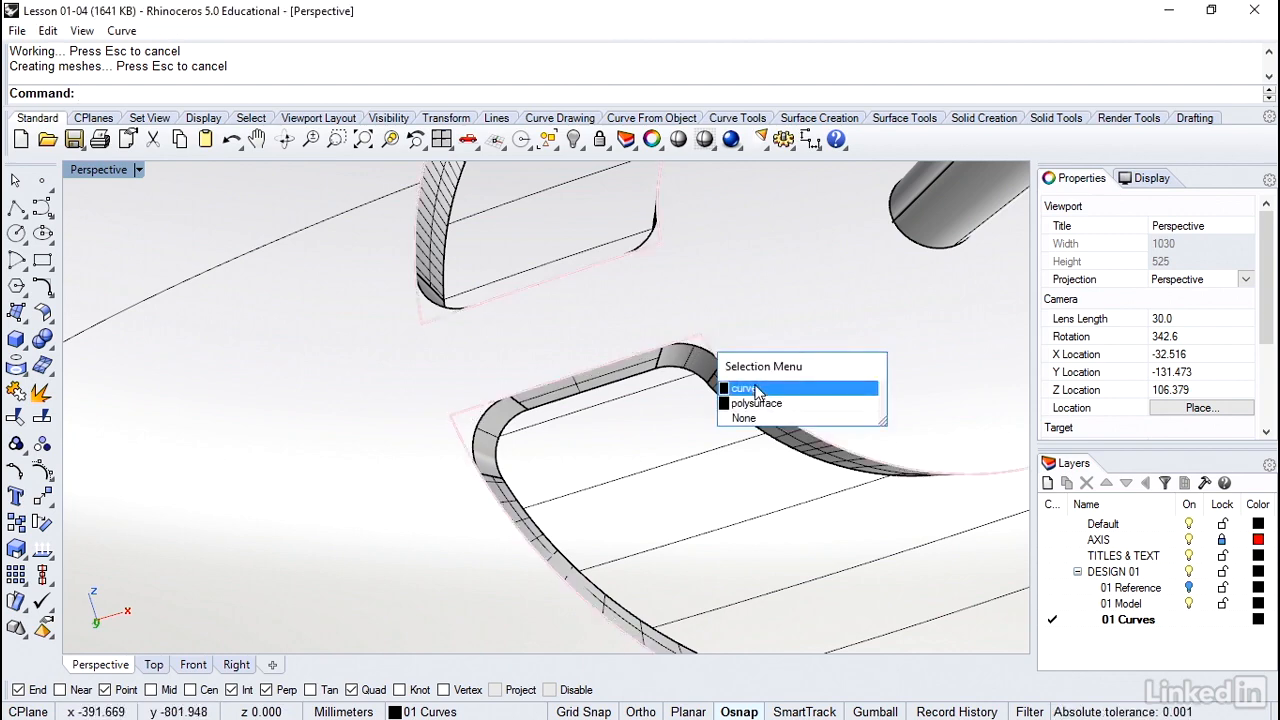
{"action": "left_click", "coordinate": [744, 388]}
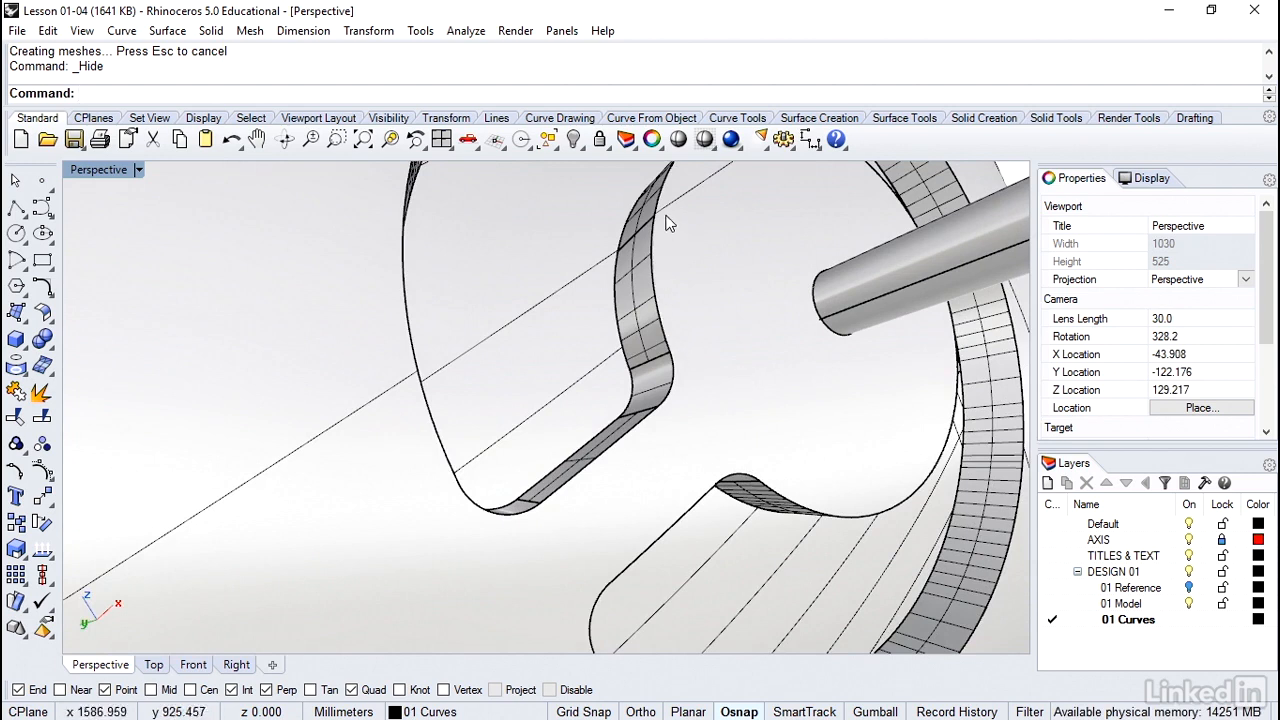
{"action": "mouse_move", "coordinate": [670, 350]}
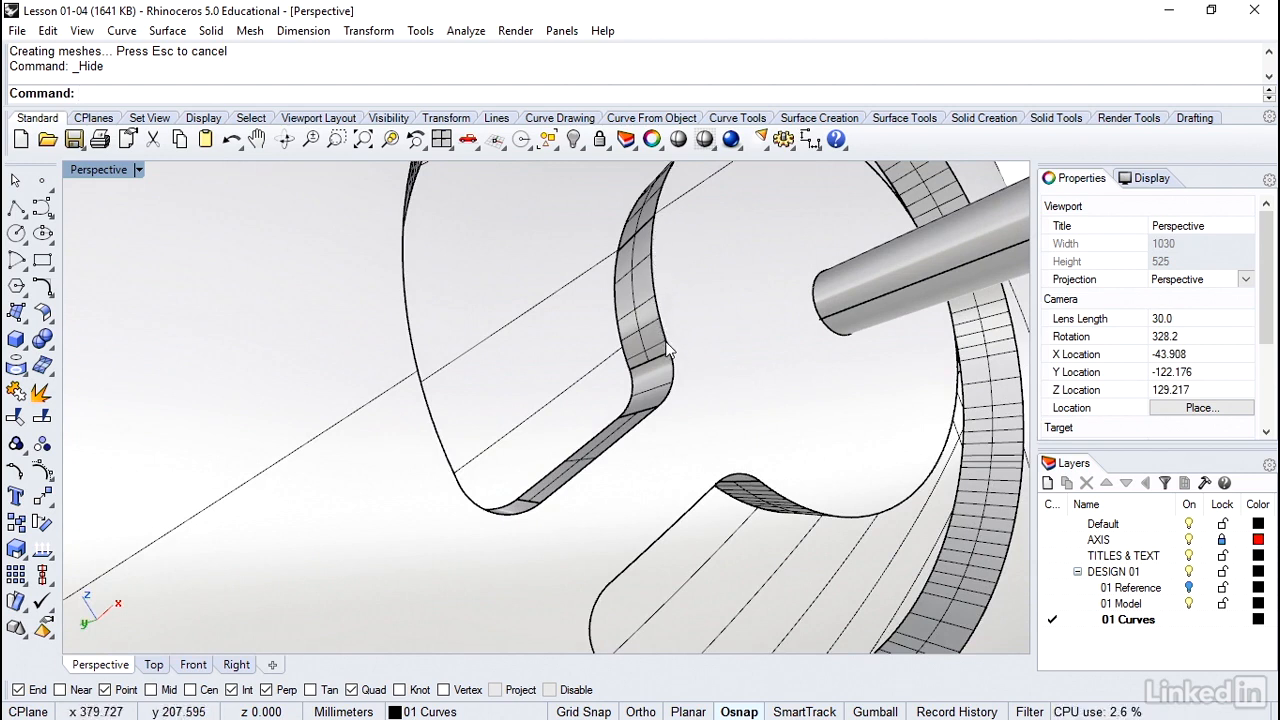
{"action": "mouse_move", "coordinate": [674, 372]}
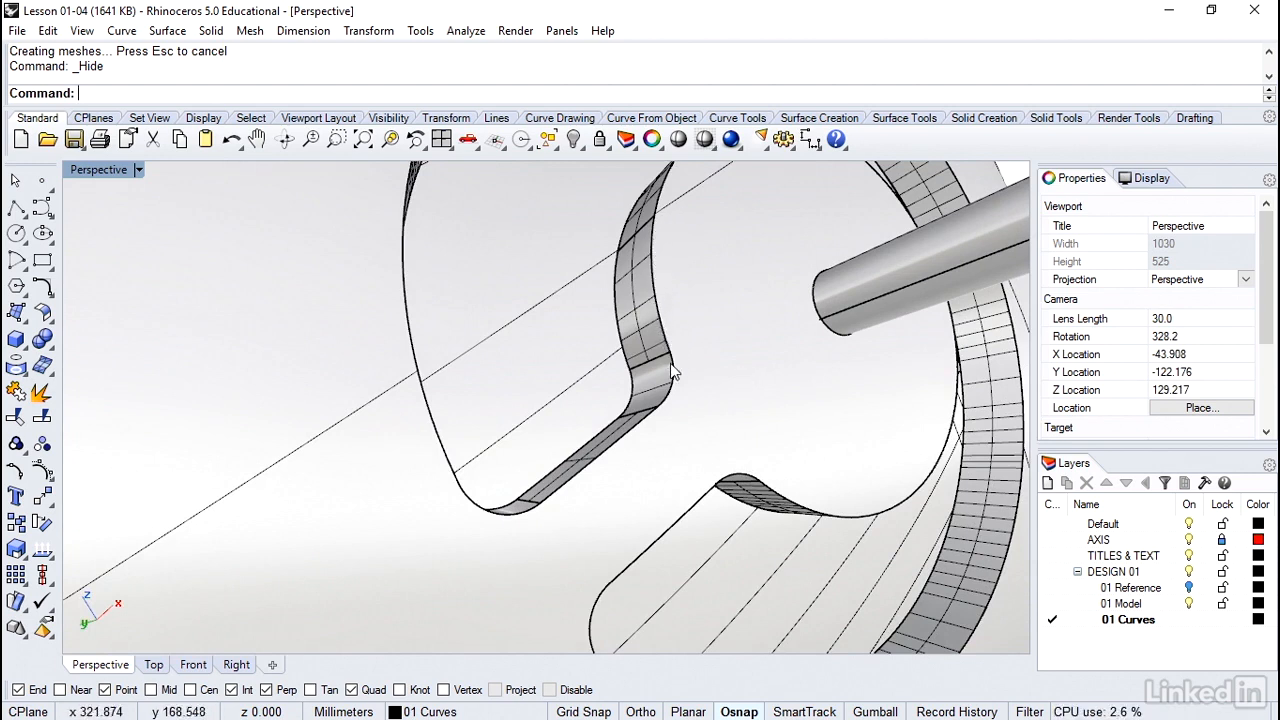
{"action": "mouse_move", "coordinate": [855, 478]}
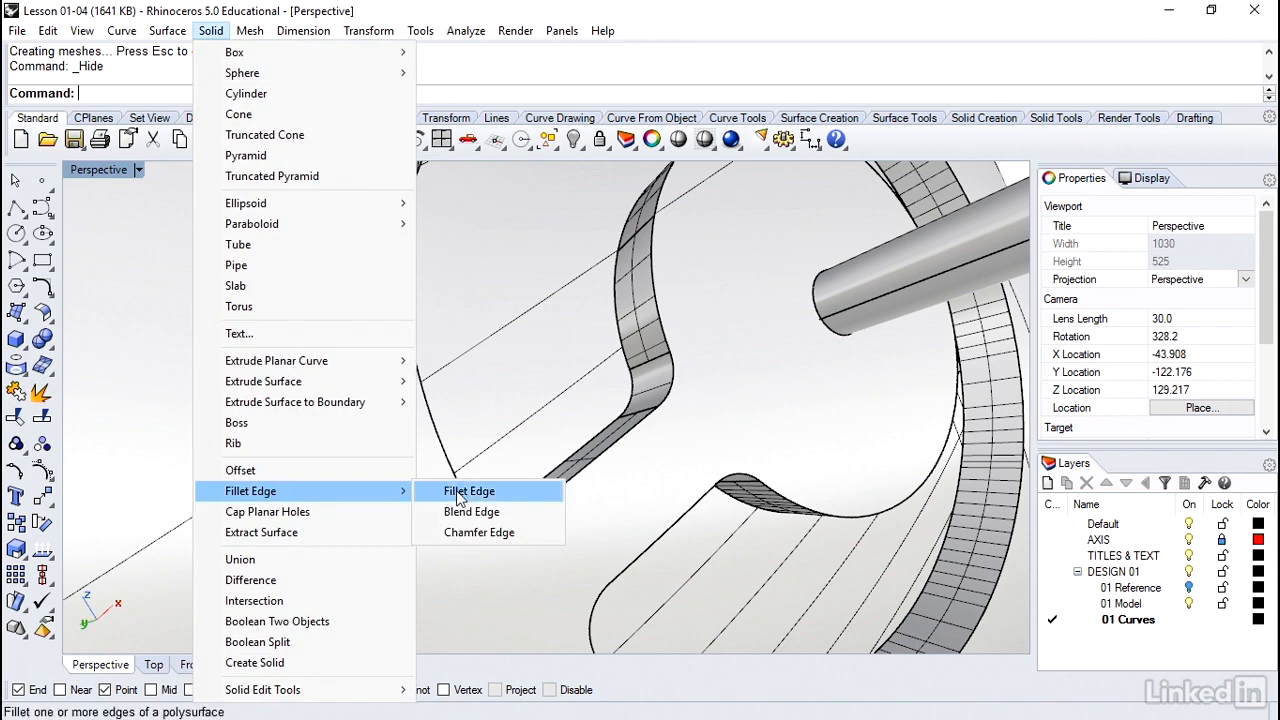
Chamfer the chained rim edges of the C-shaped recess by distance 1.
{"action": "left_click", "coordinate": [479, 532]}
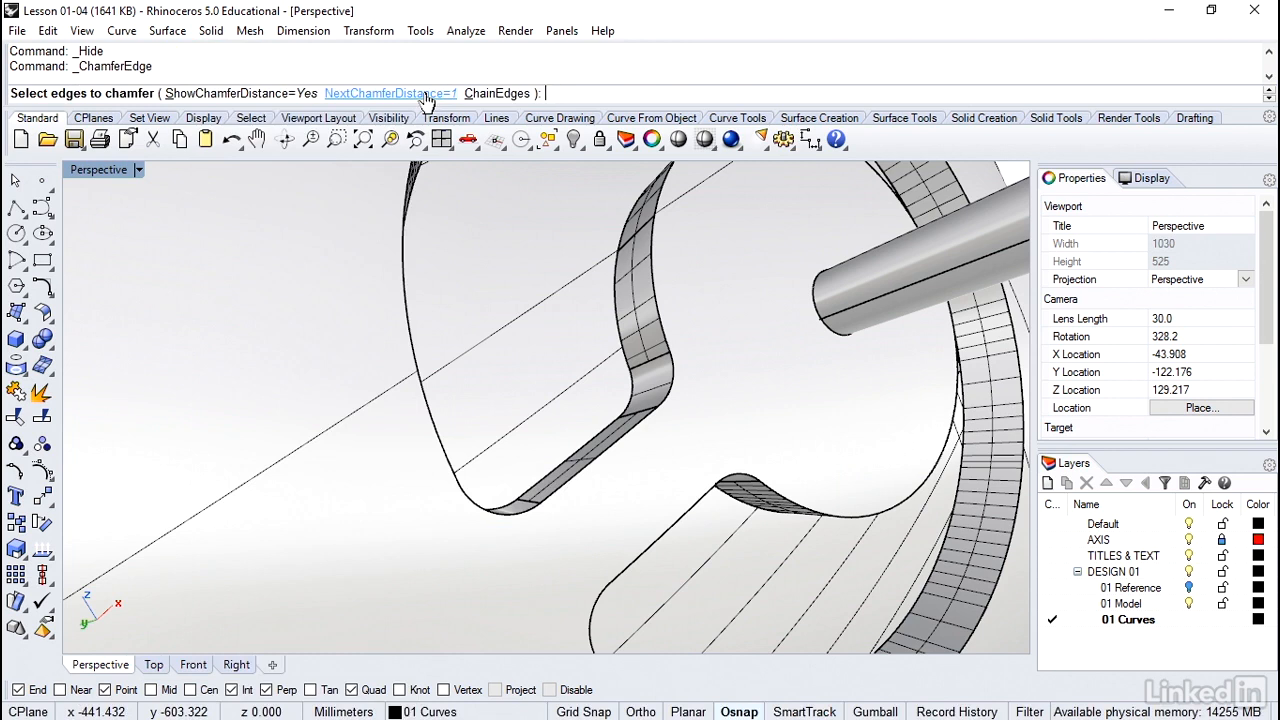
{"action": "mouse_move", "coordinate": [497, 93]}
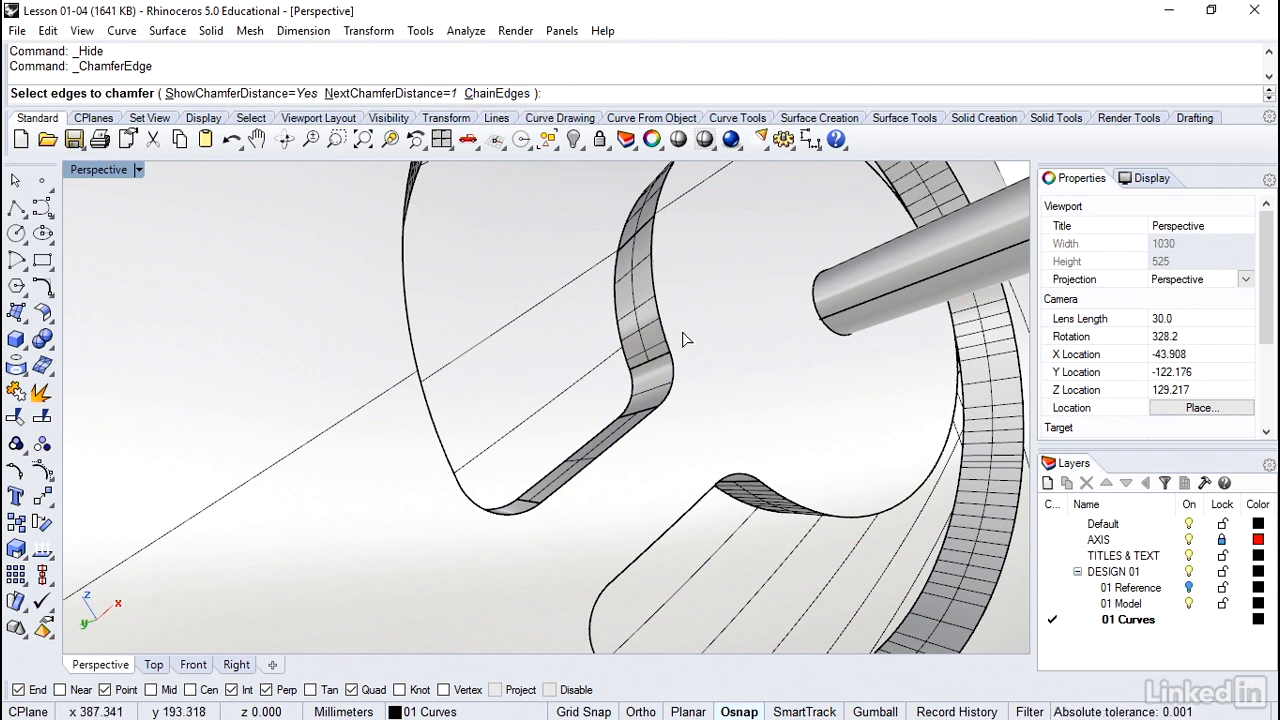
{"action": "left_click", "coordinate": [660, 390]}
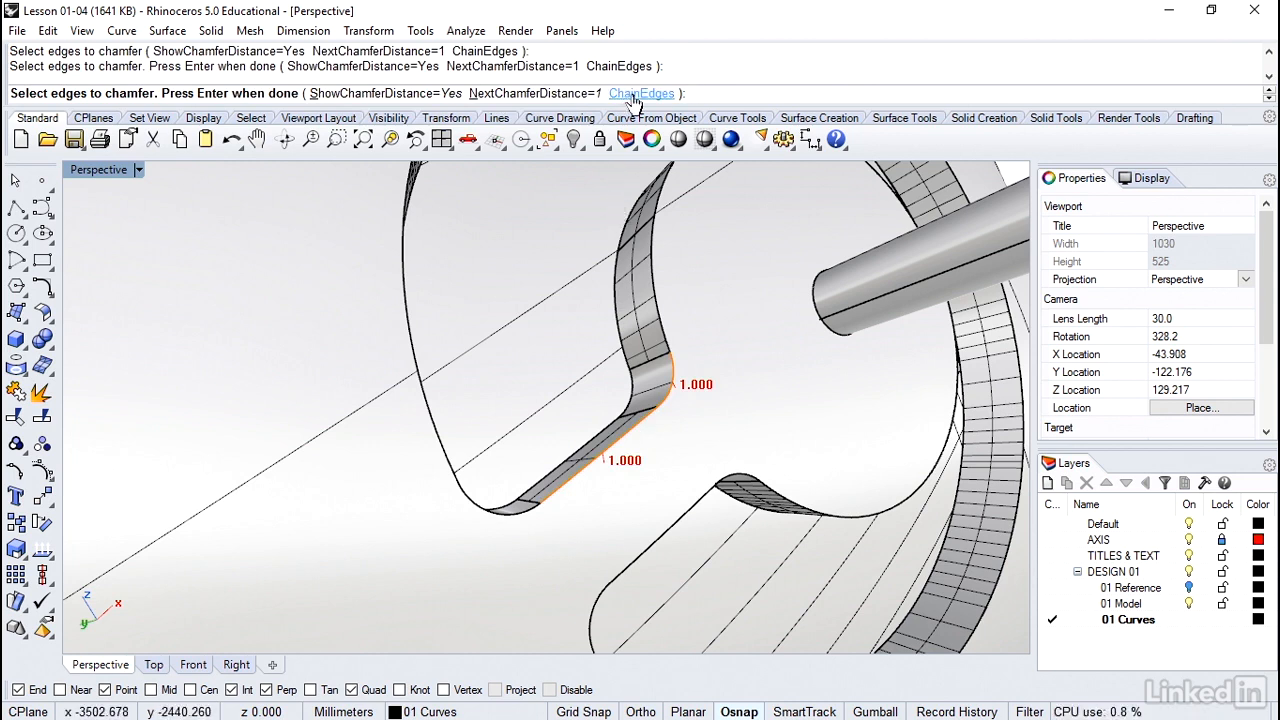
{"action": "left_click", "coordinate": [642, 93]}
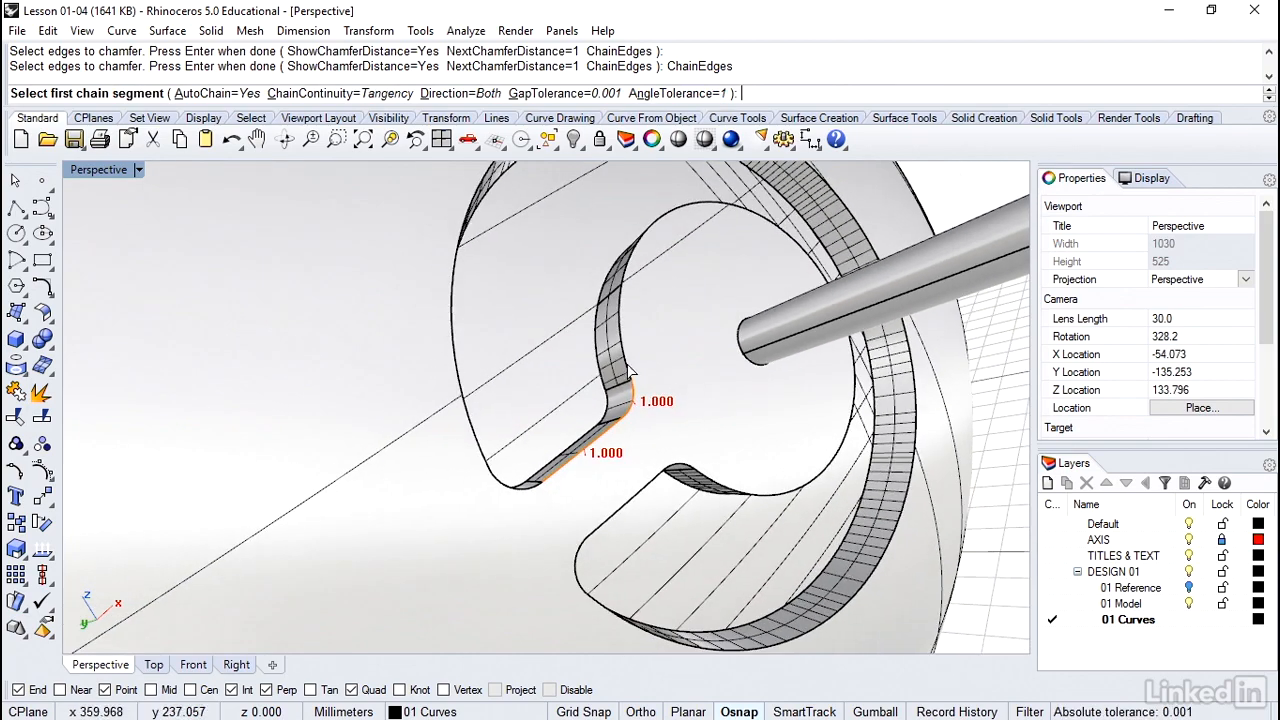
{"action": "left_click", "coordinate": [625, 372]}
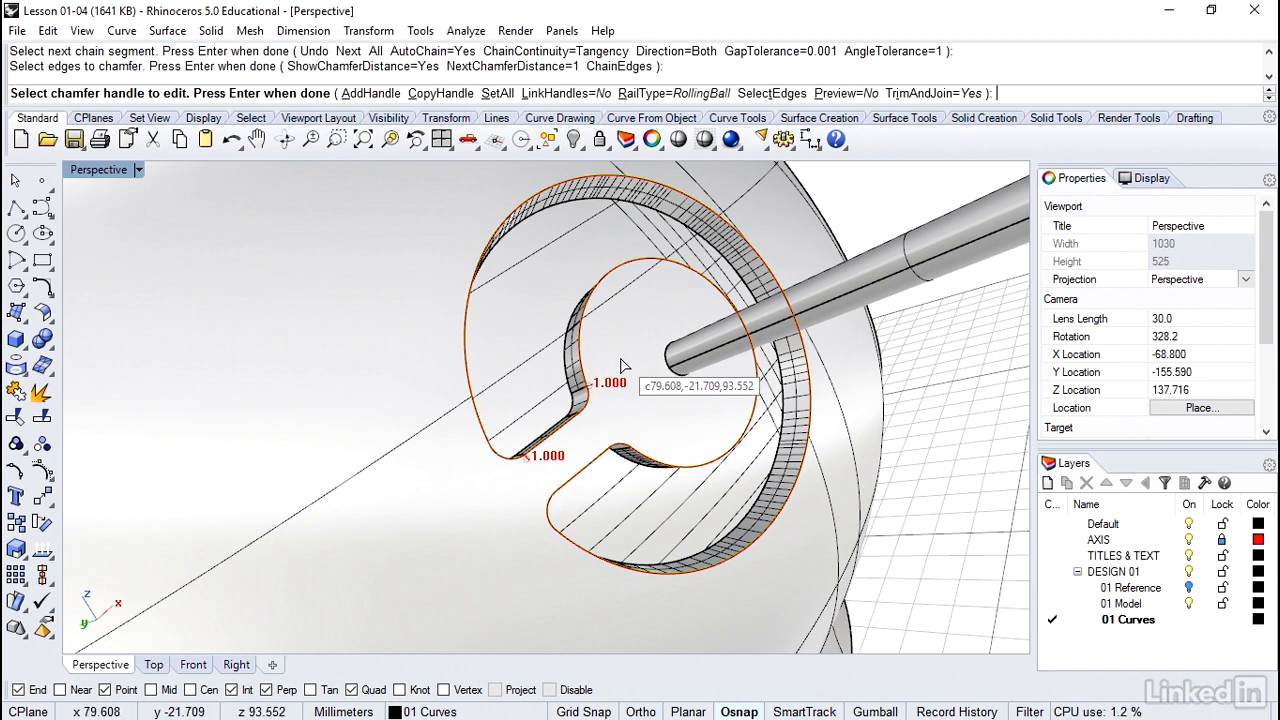
{"action": "left_click", "coordinate": [620, 358]}
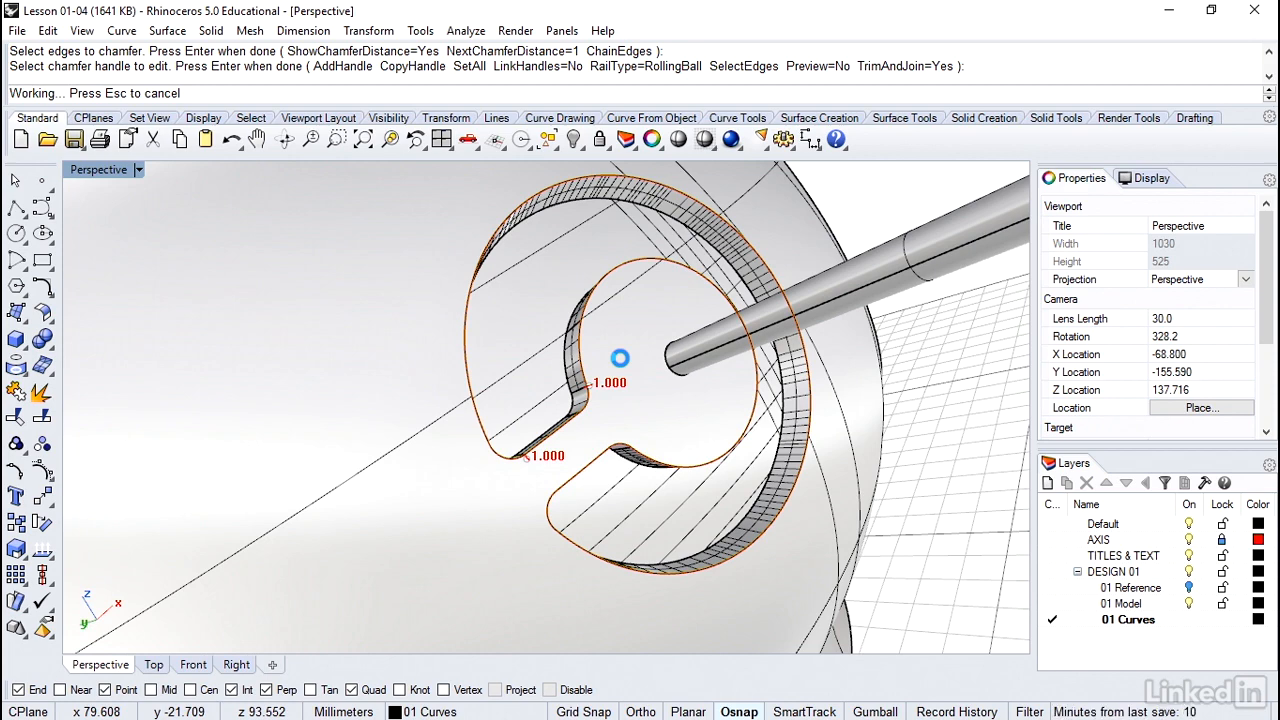
{"action": "key", "text": "Enter"}
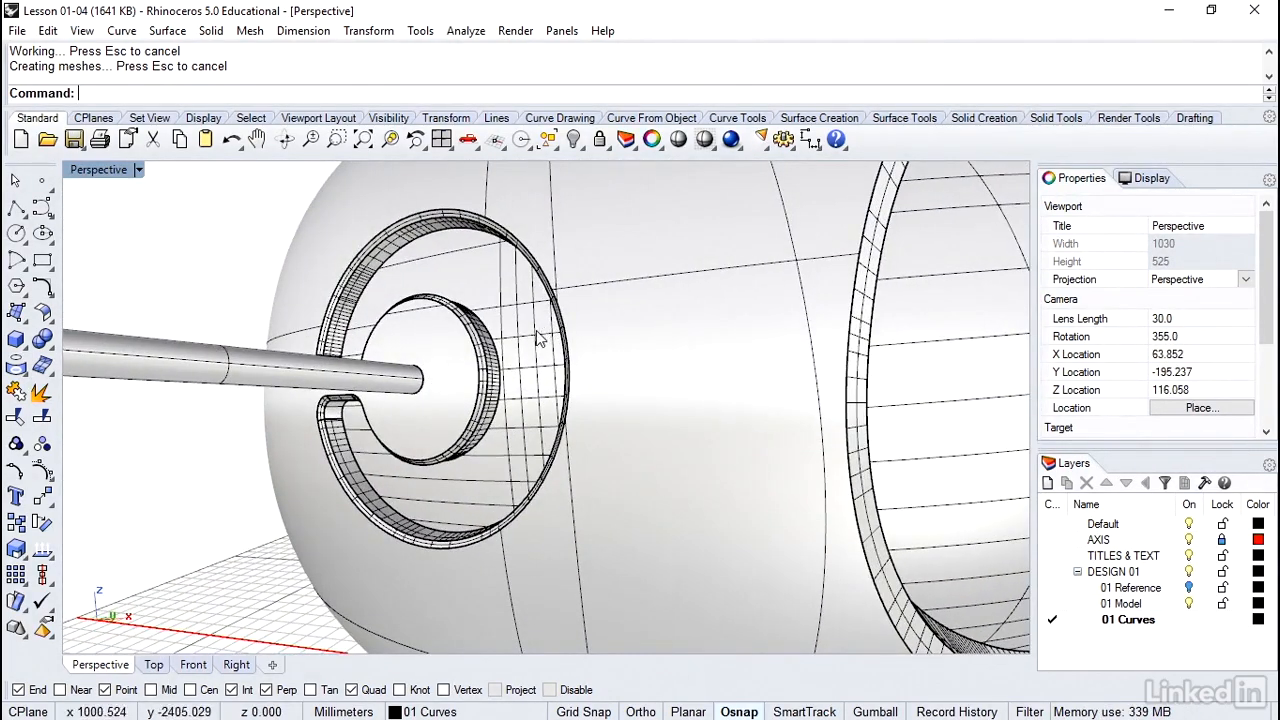
{"action": "mouse_move", "coordinate": [525, 348]}
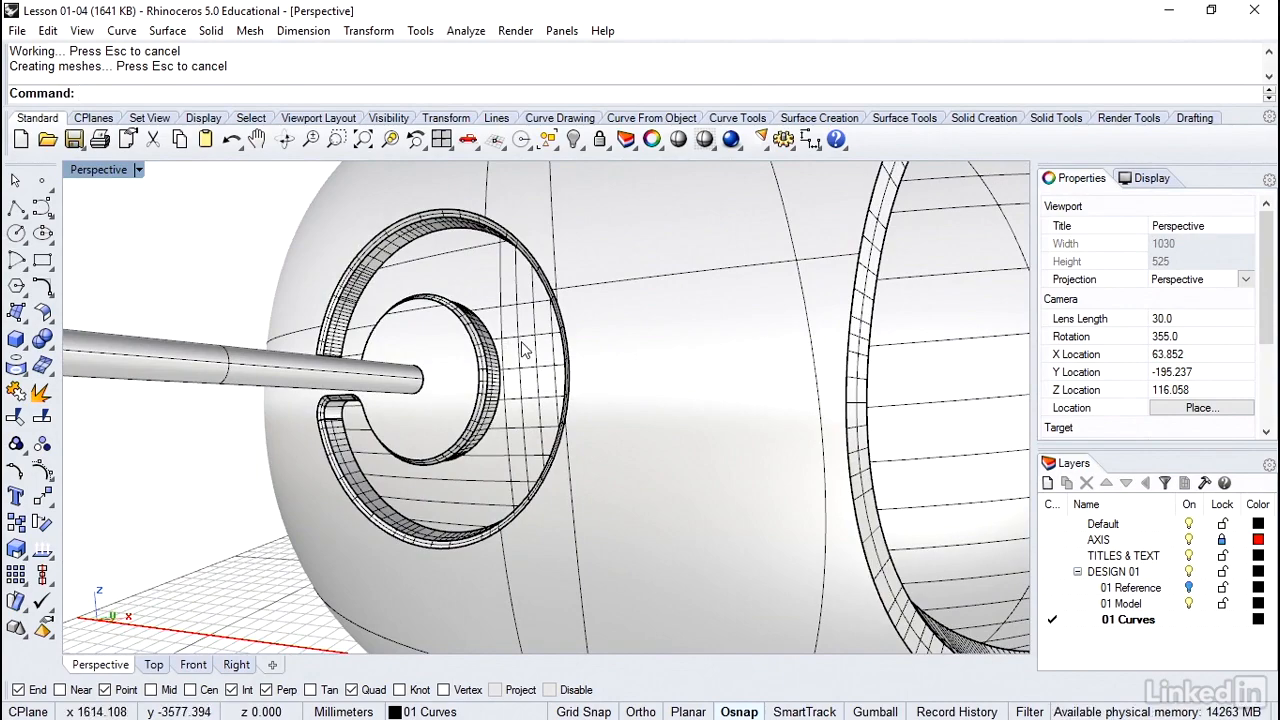
Select the helmet polysurface and scroll its Properties to the isocurve settings.
{"action": "left_click", "coordinate": [525, 348]}
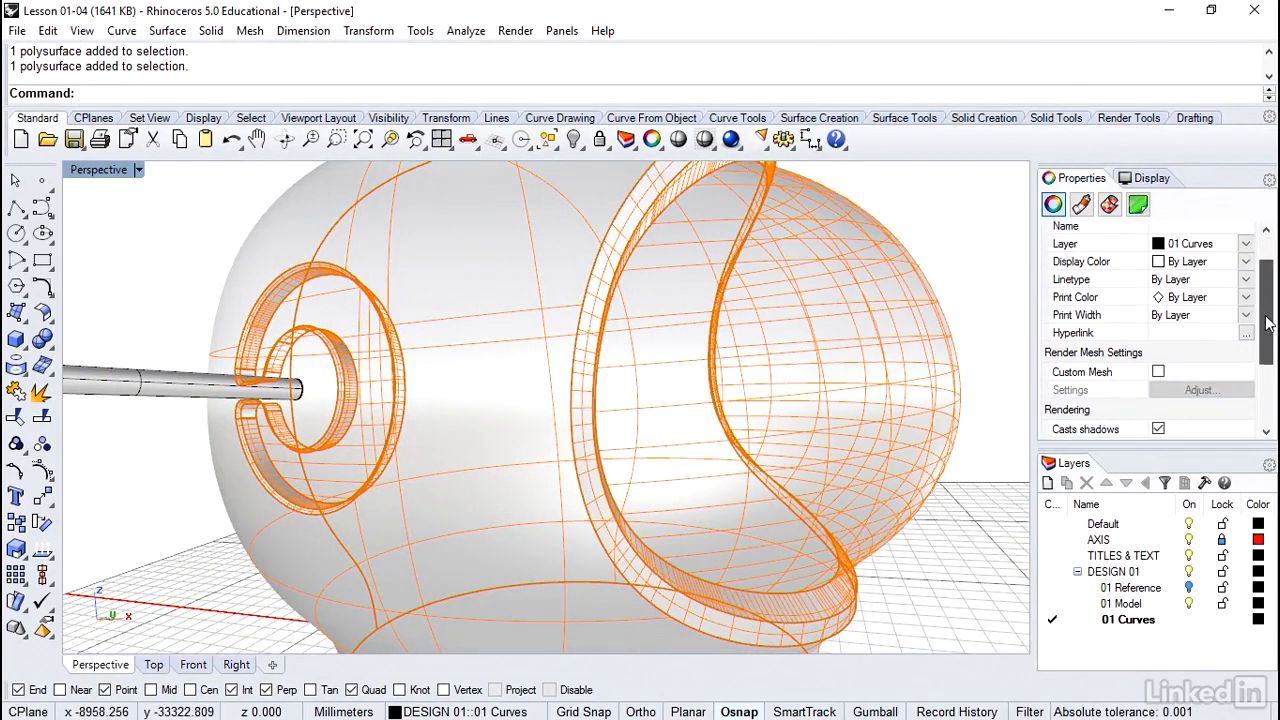
{"action": "scroll", "scroll_direction": "down", "scroll_amount": 3}
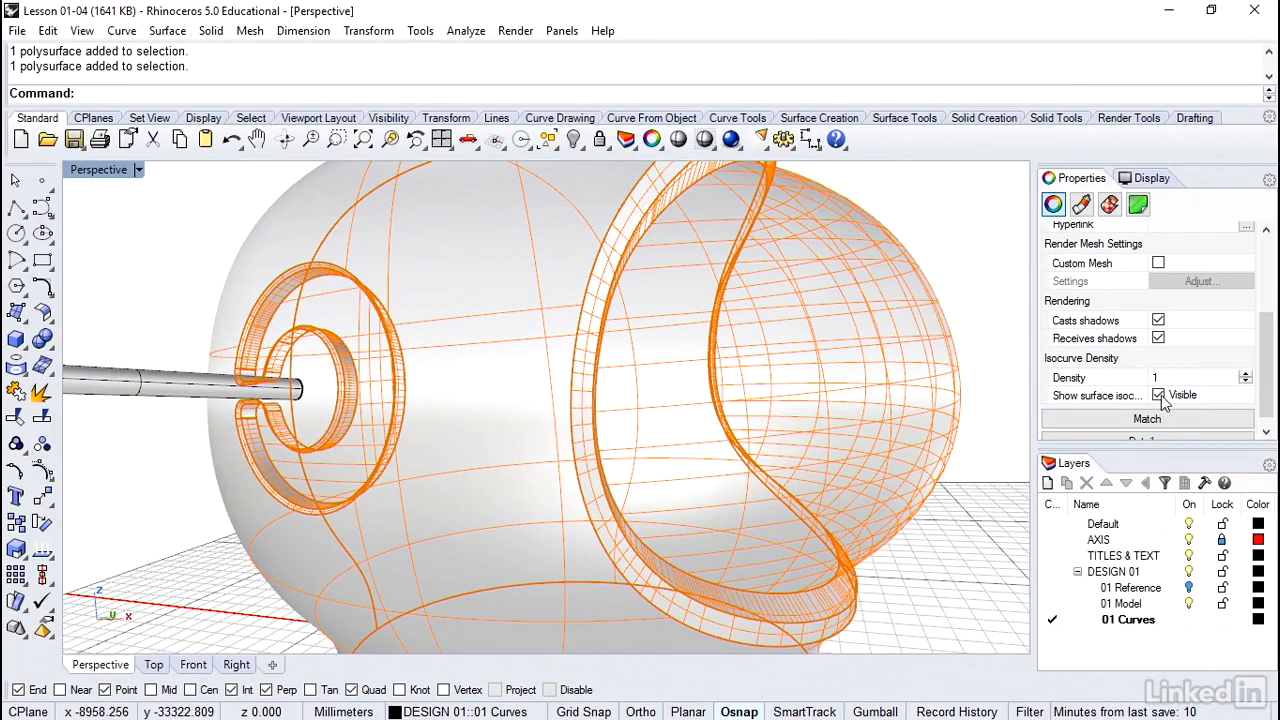